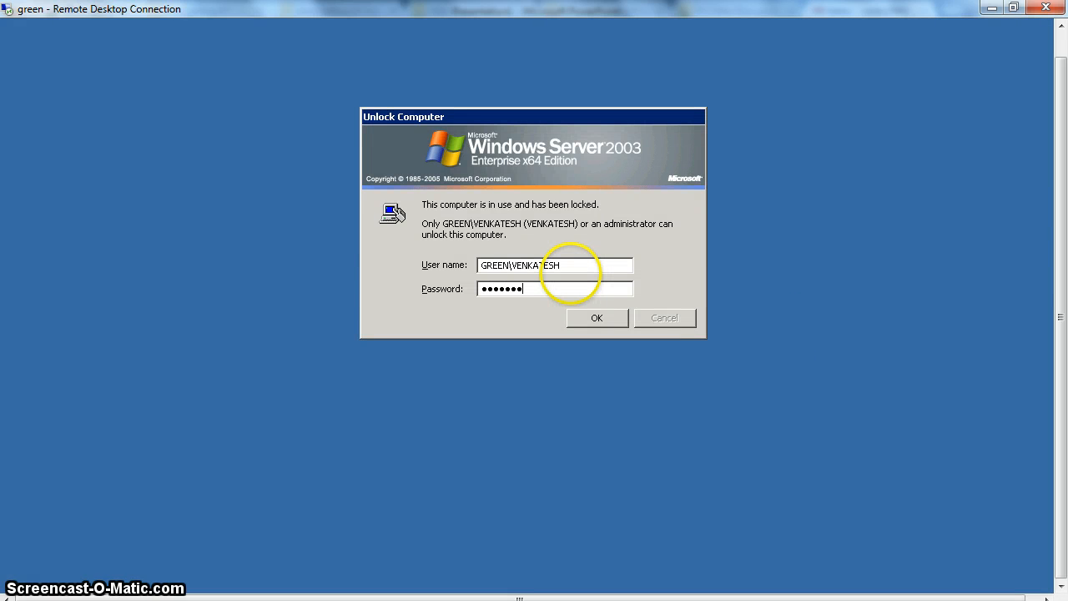
Close the AT_CUSTOMER and AT_PRODUCTS editors, saving the AT_PRODUCTS changes
click(597, 317)
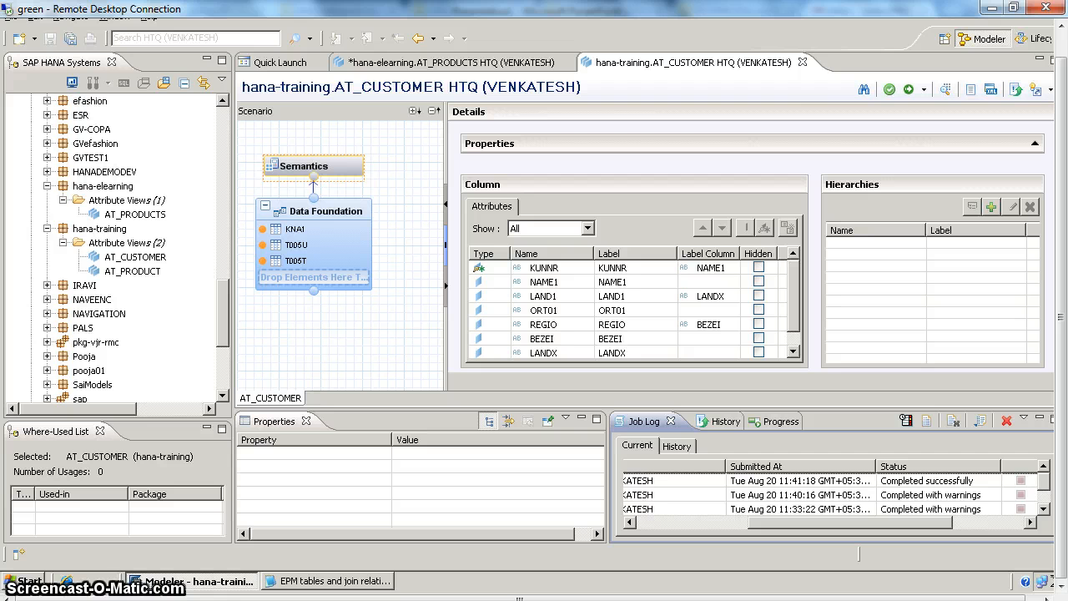
mouse_move(804, 62)
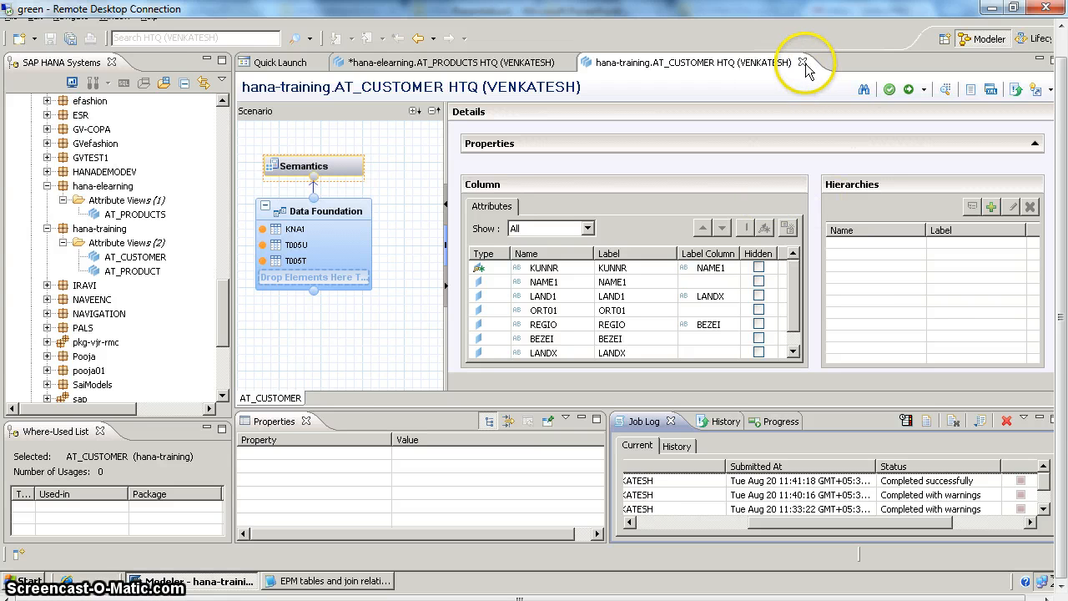
click(801, 62)
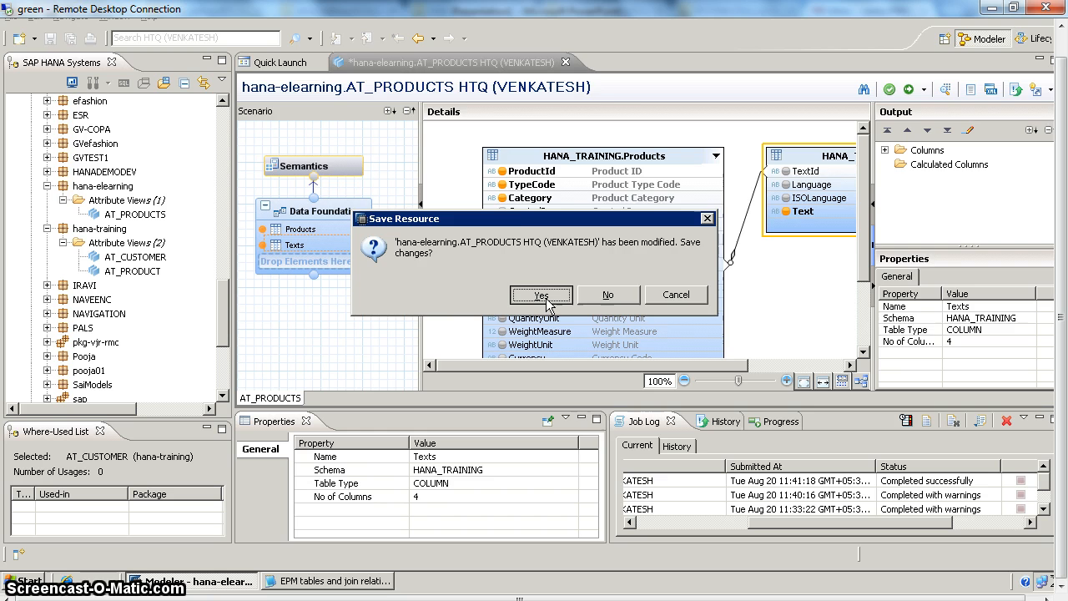
click(540, 293)
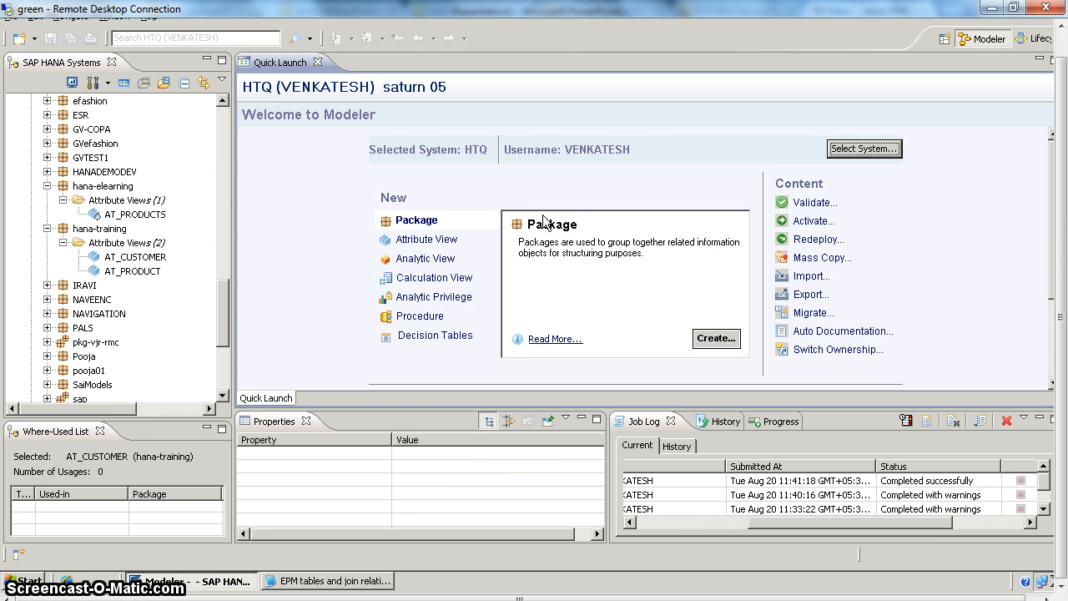
Reopen AT_CUSTOMER from hana-training and show its KNA1/T005U/T005T data foundation
click(130, 257)
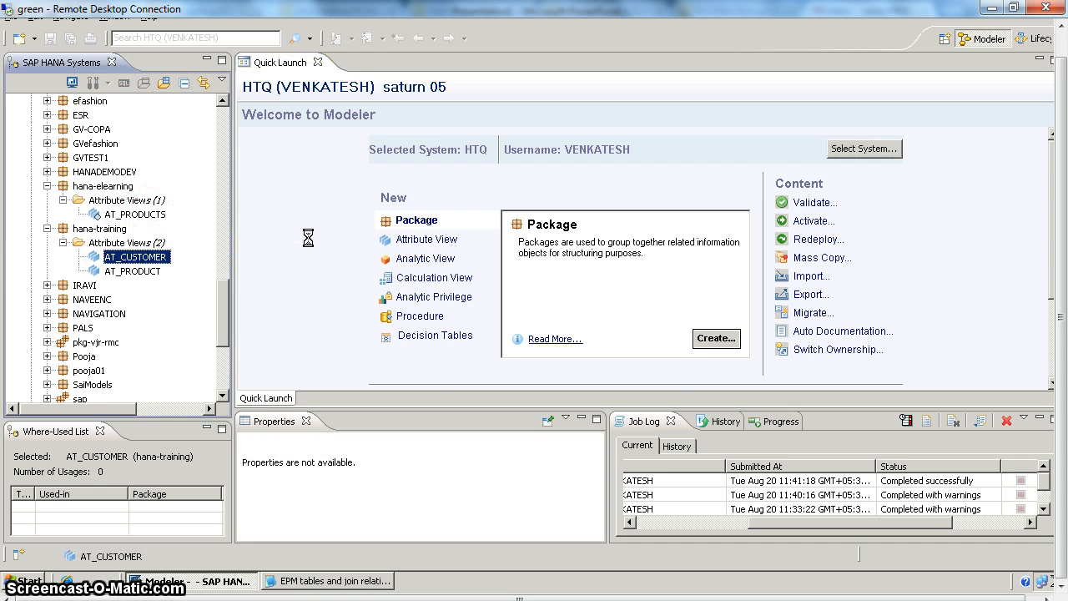
double_click(137, 257)
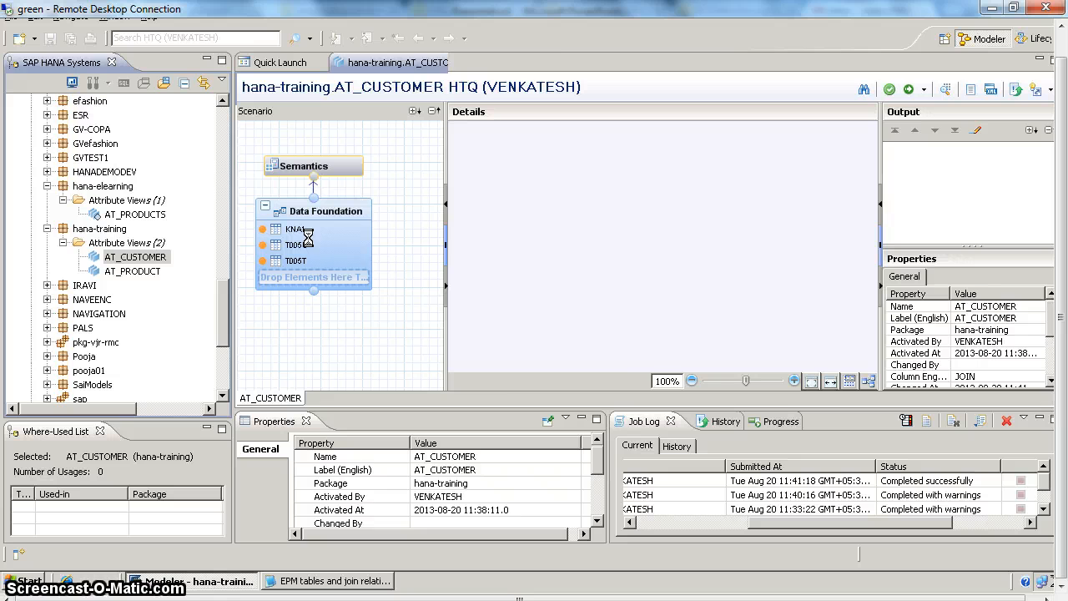
click(294, 227)
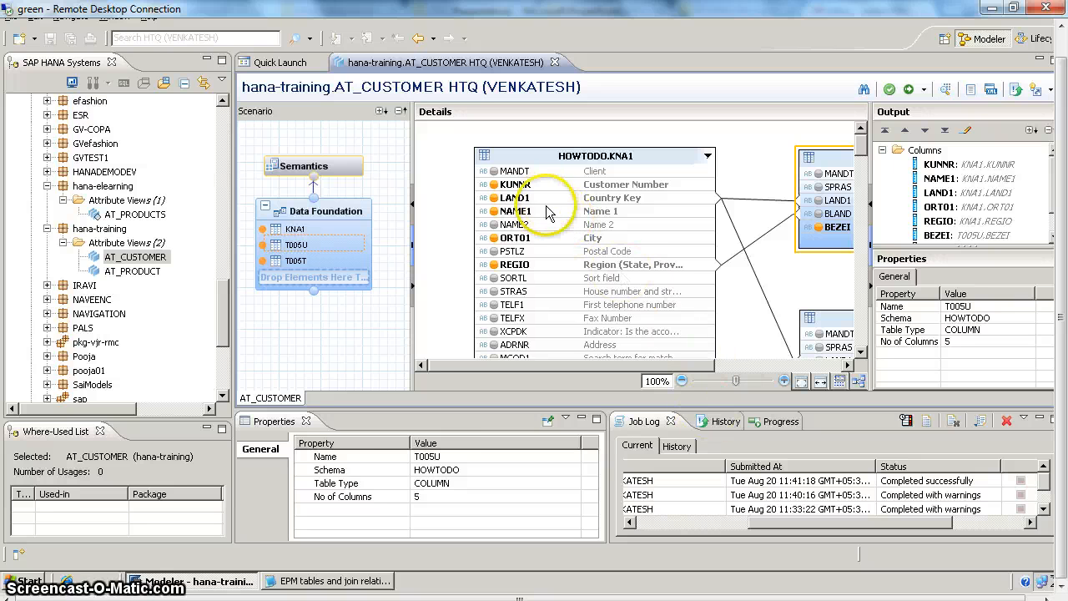
mouse_move(604, 267)
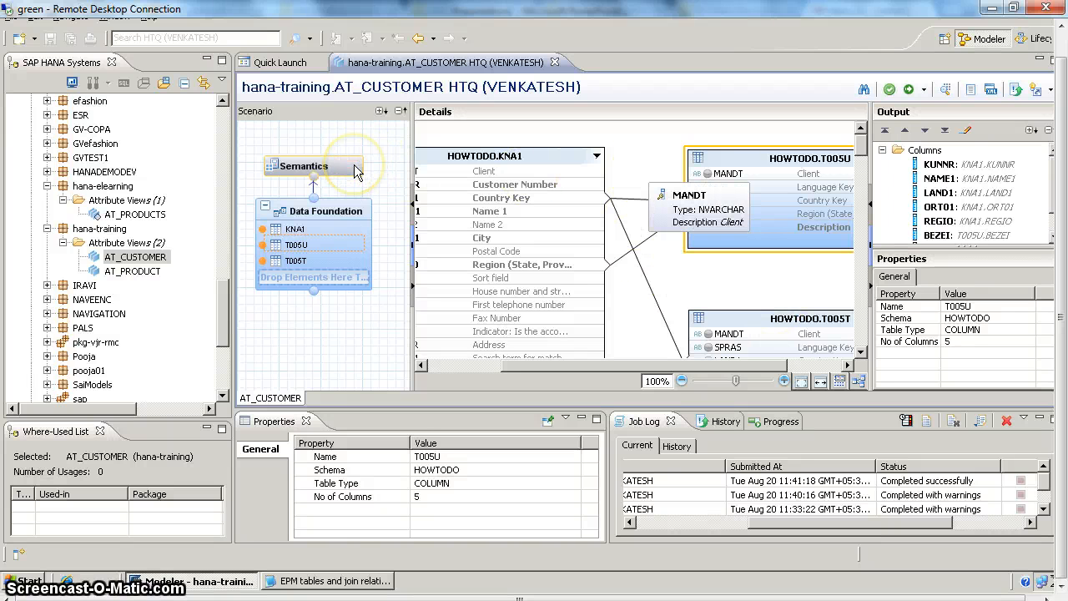
Show AT_CUSTOMER's semantics with its attribute columns and empty hierarchies list
click(303, 167)
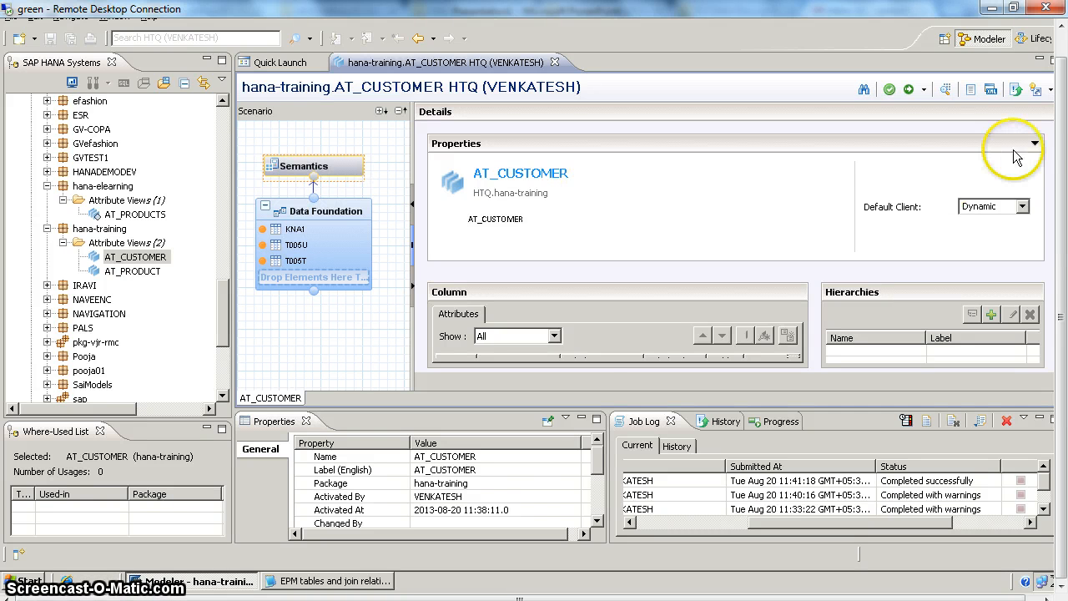
click(1033, 143)
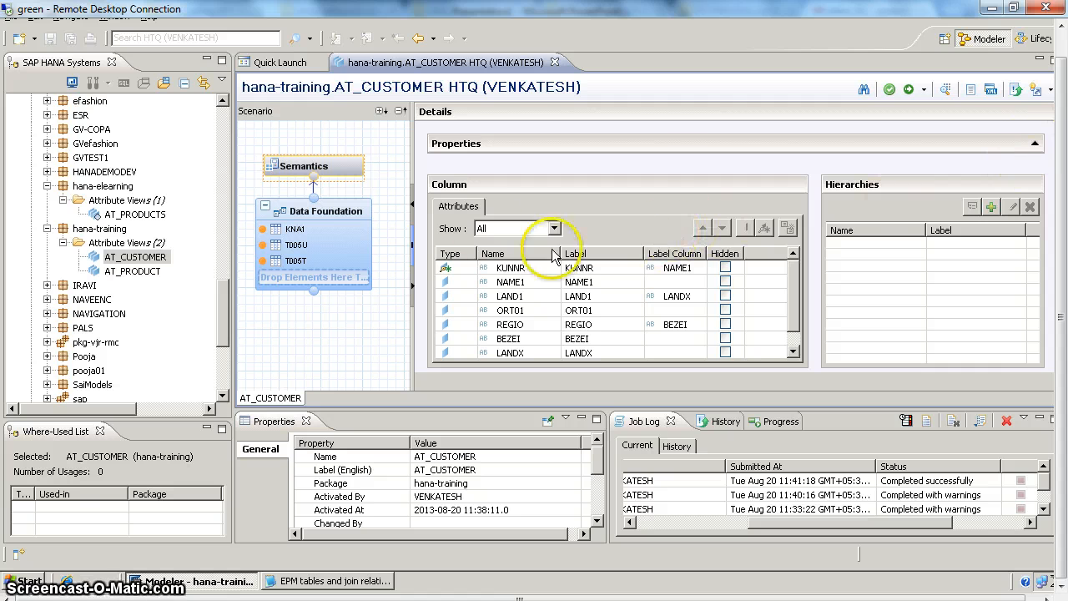
mouse_move(898, 254)
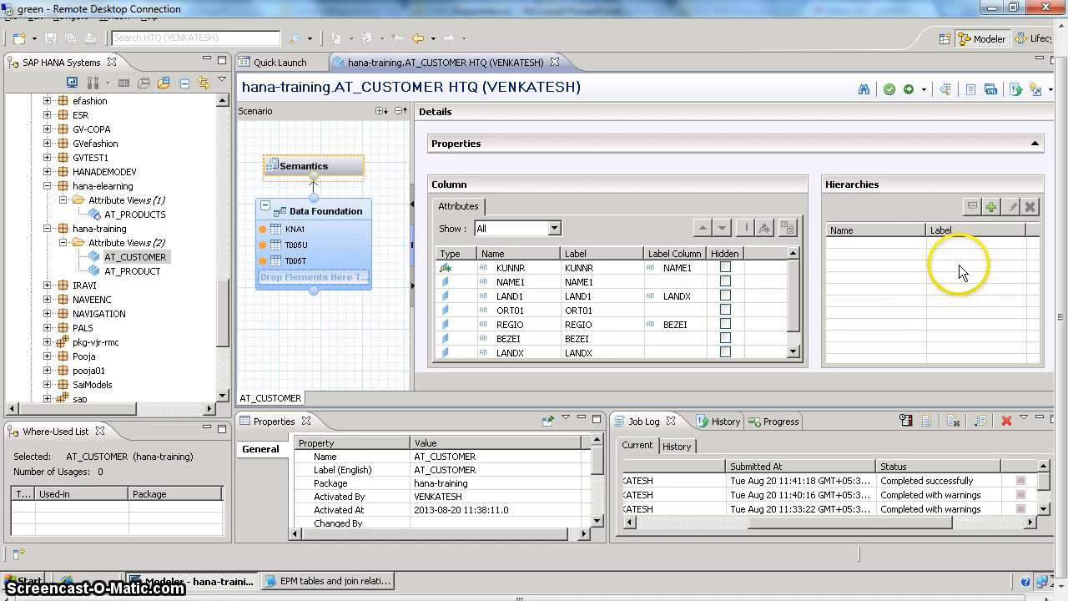
mouse_move(967, 226)
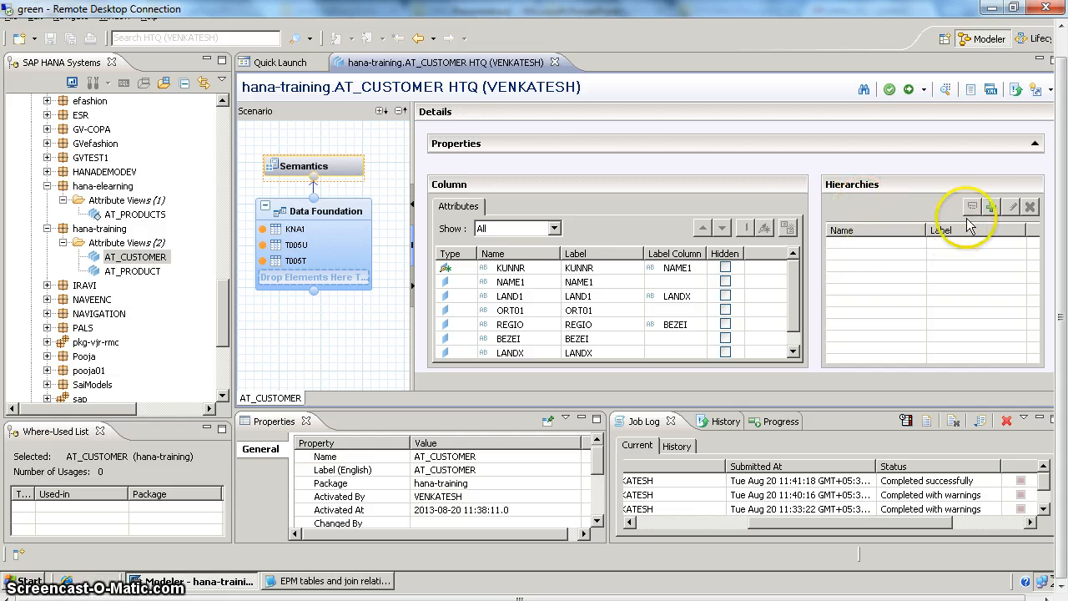
Start a new level hierarchy named CUSTOMER_HIER with node style Level Name
click(991, 207)
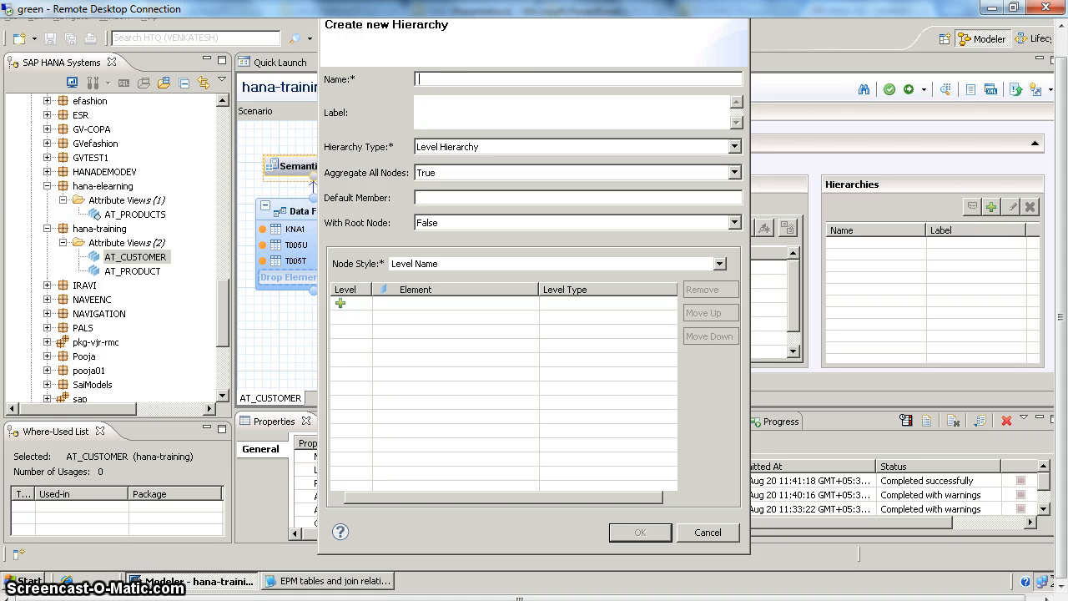
text(CUSTOMER)
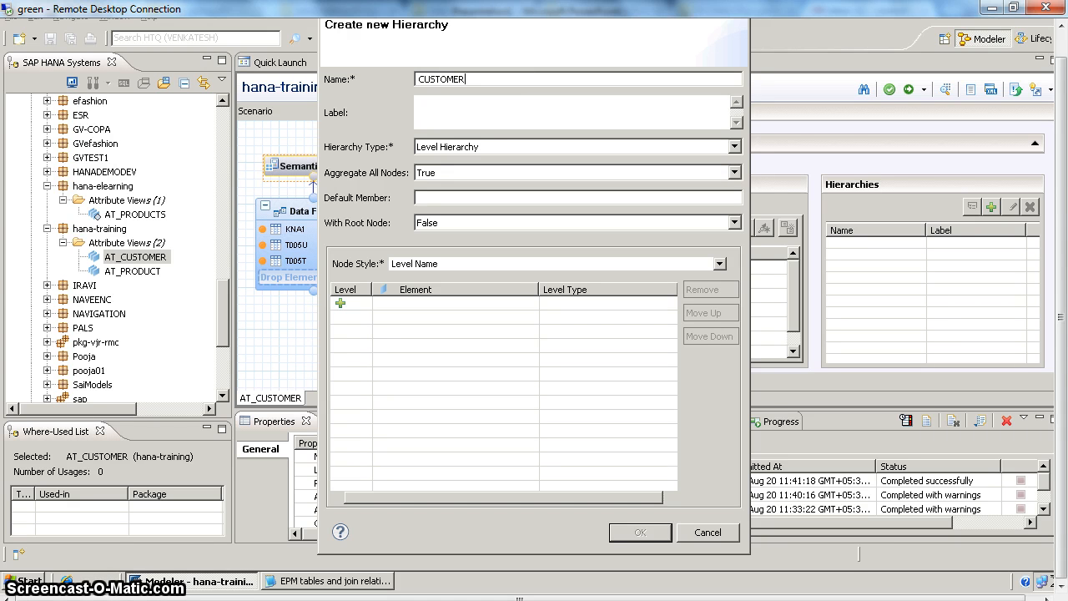
text(CUSTOMER_HIER)
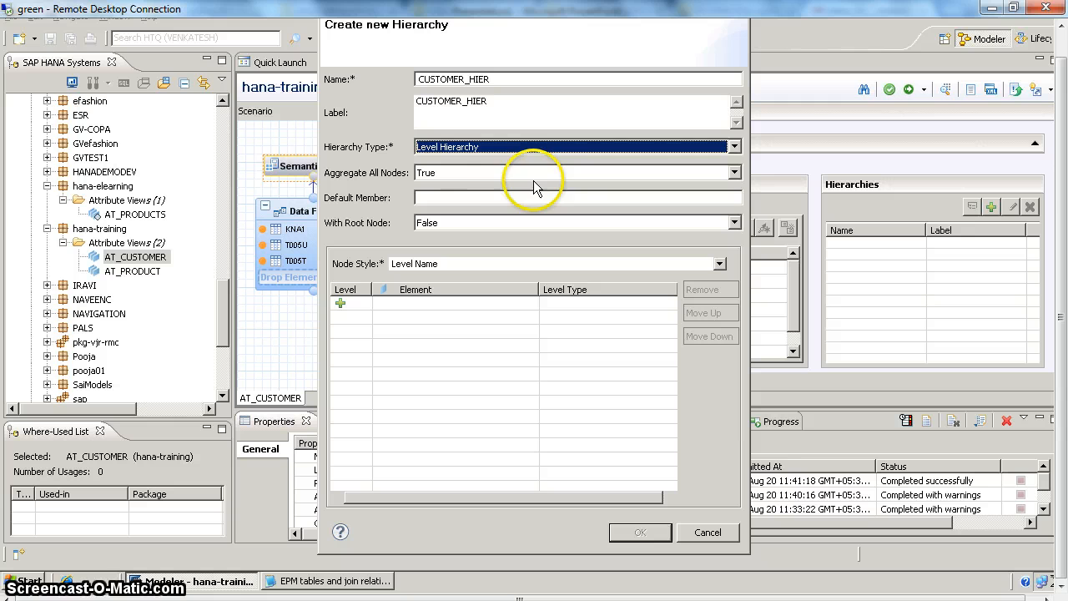
mouse_move(494, 192)
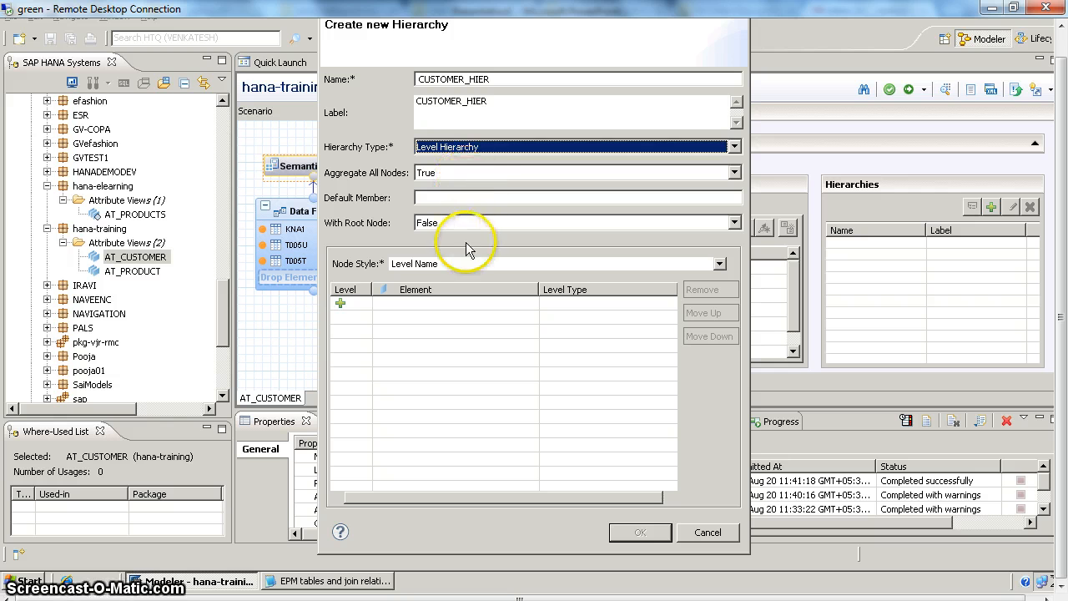
click(717, 263)
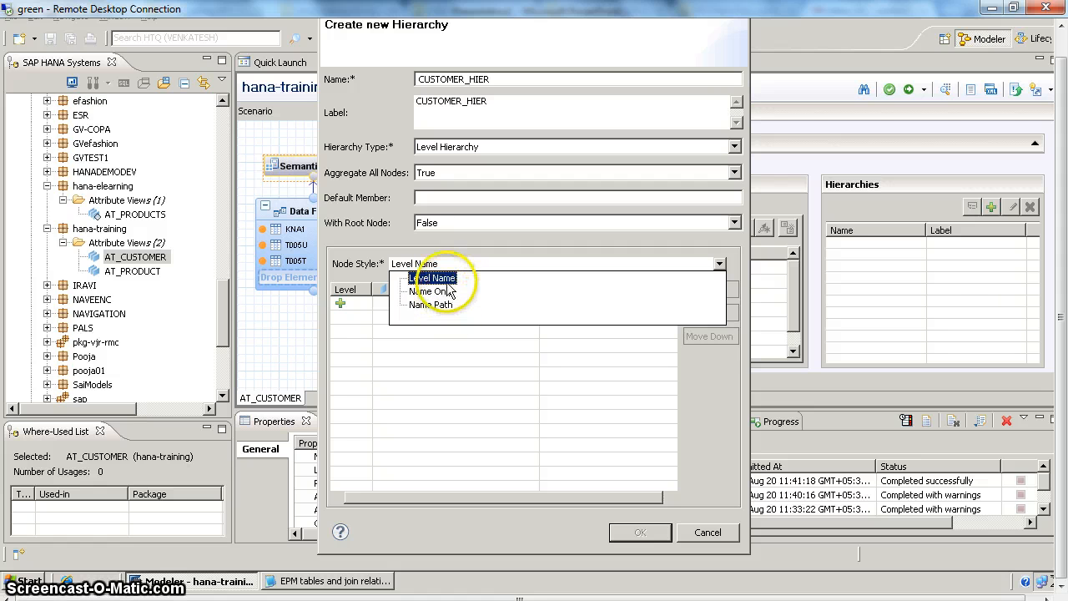
click(432, 277)
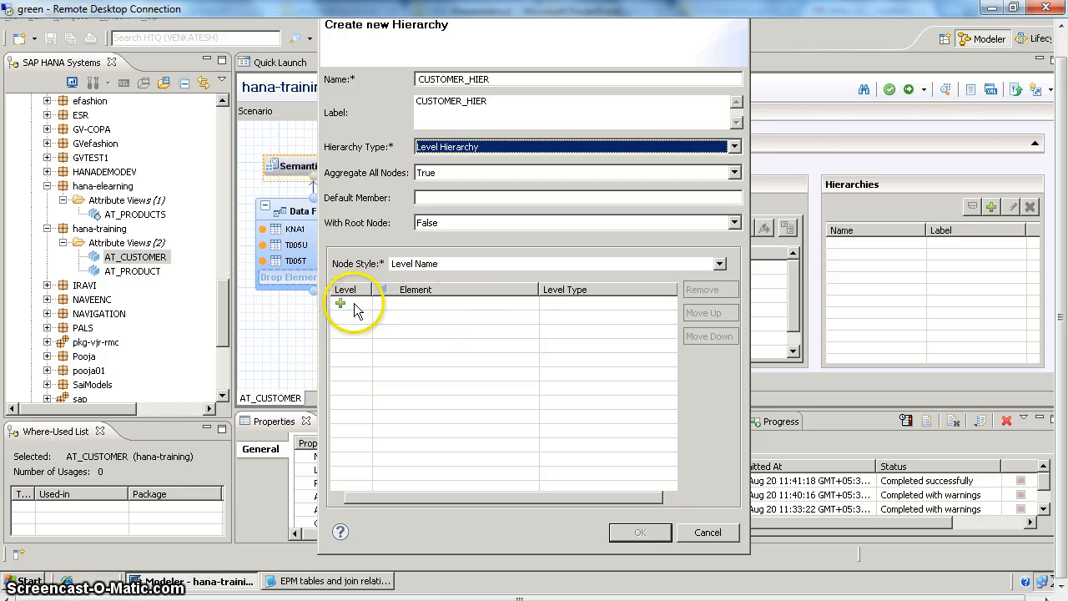
Add levels BEZEI, LANDX and ORT01 to CUSTOMER_HIER and create the hierarchy
click(340, 303)
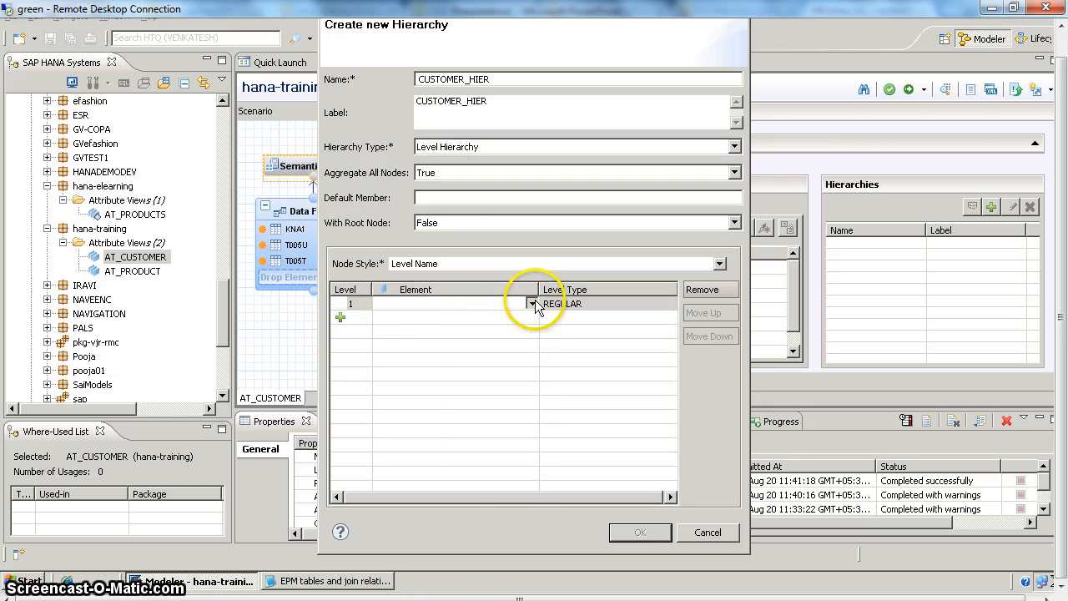
click(532, 304)
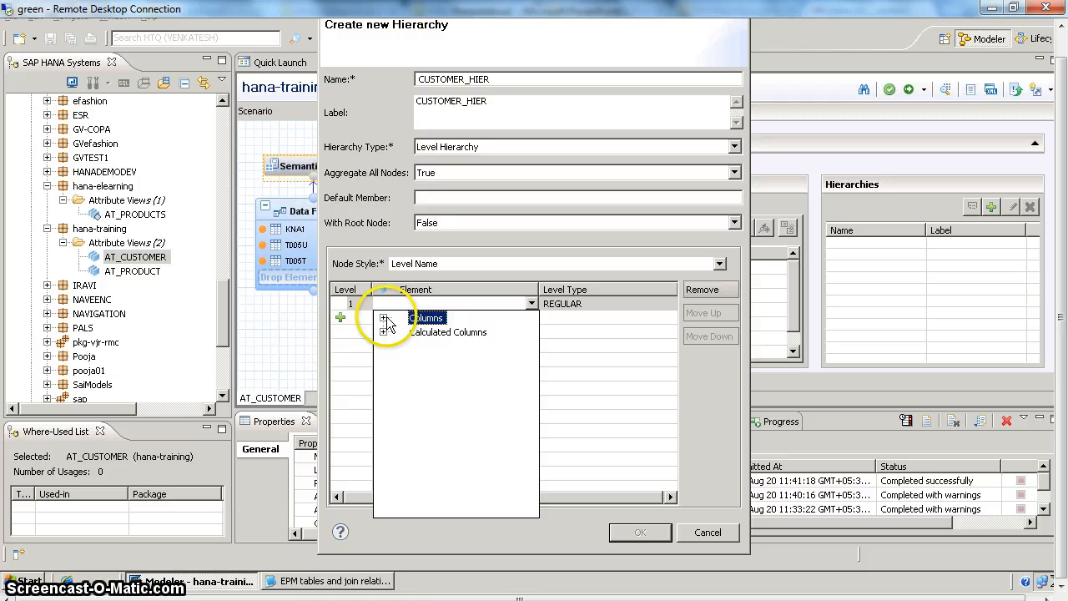
click(384, 317)
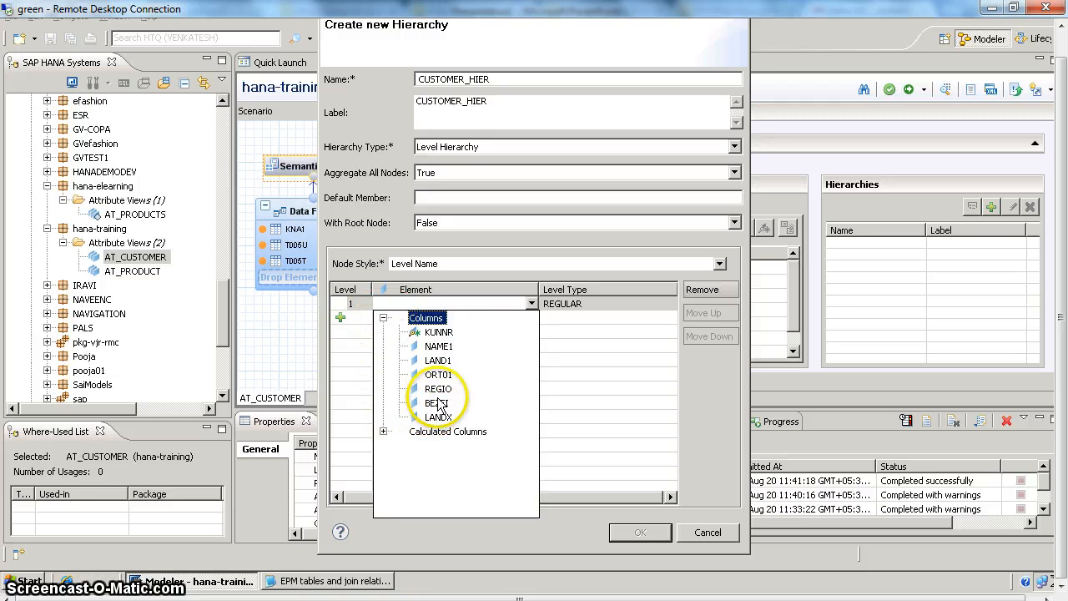
click(437, 402)
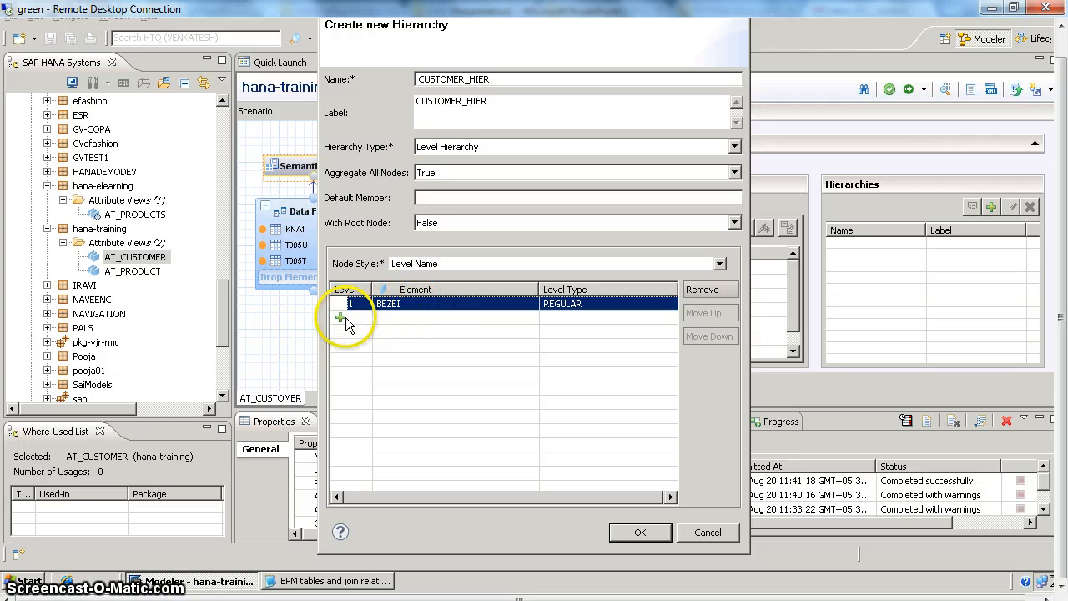
click(345, 317)
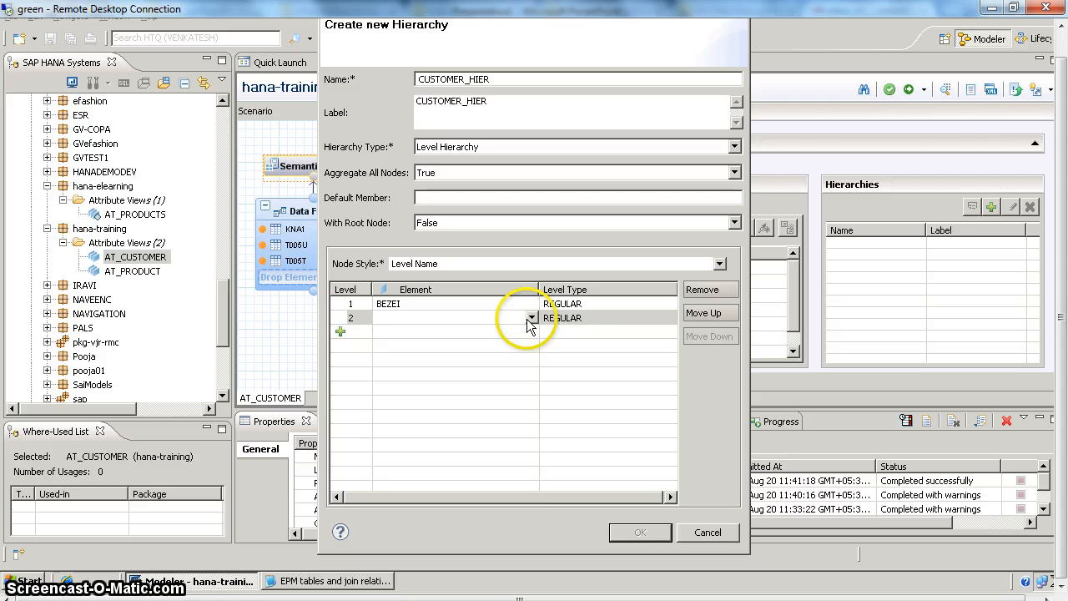
click(531, 317)
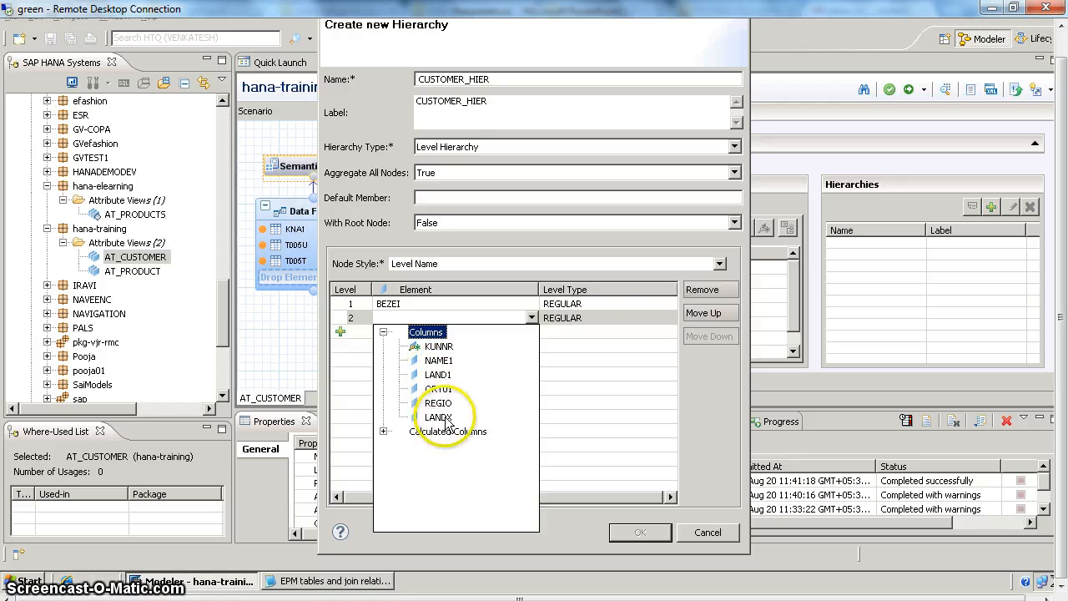
click(437, 417)
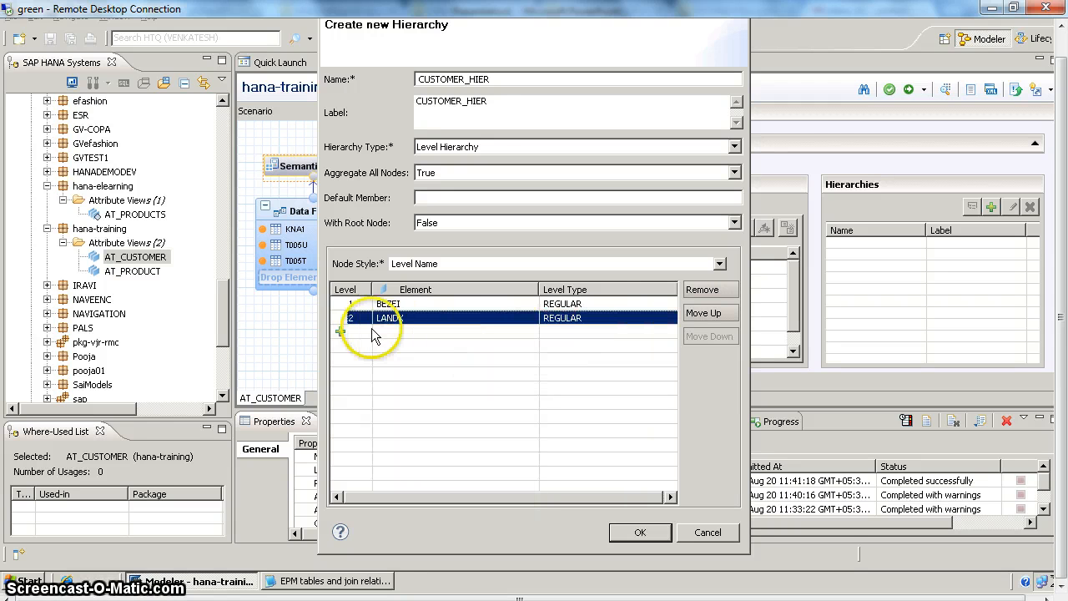
click(341, 331)
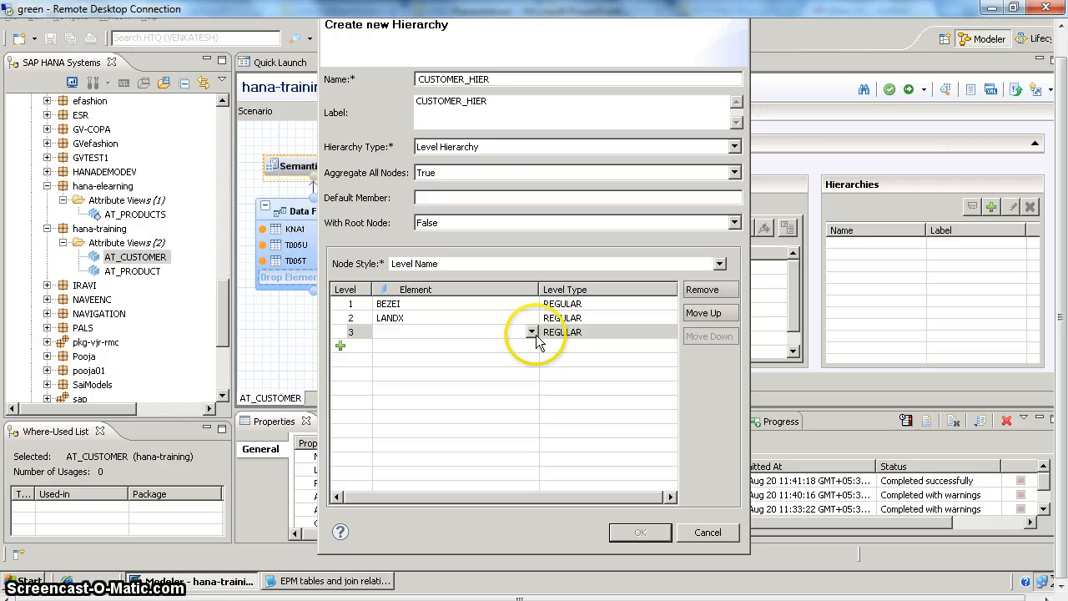
click(531, 330)
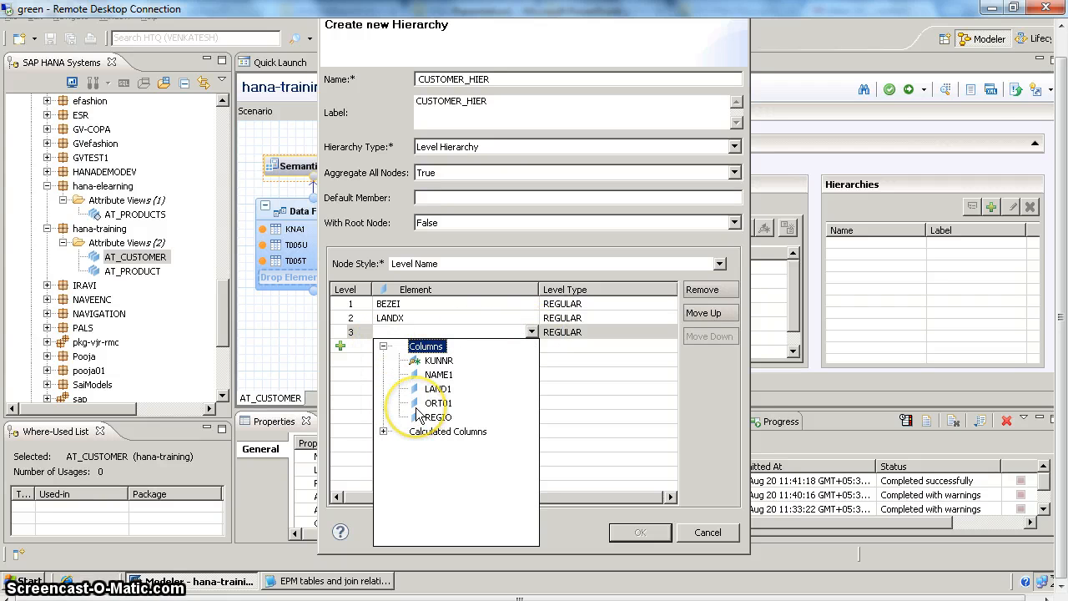
click(438, 402)
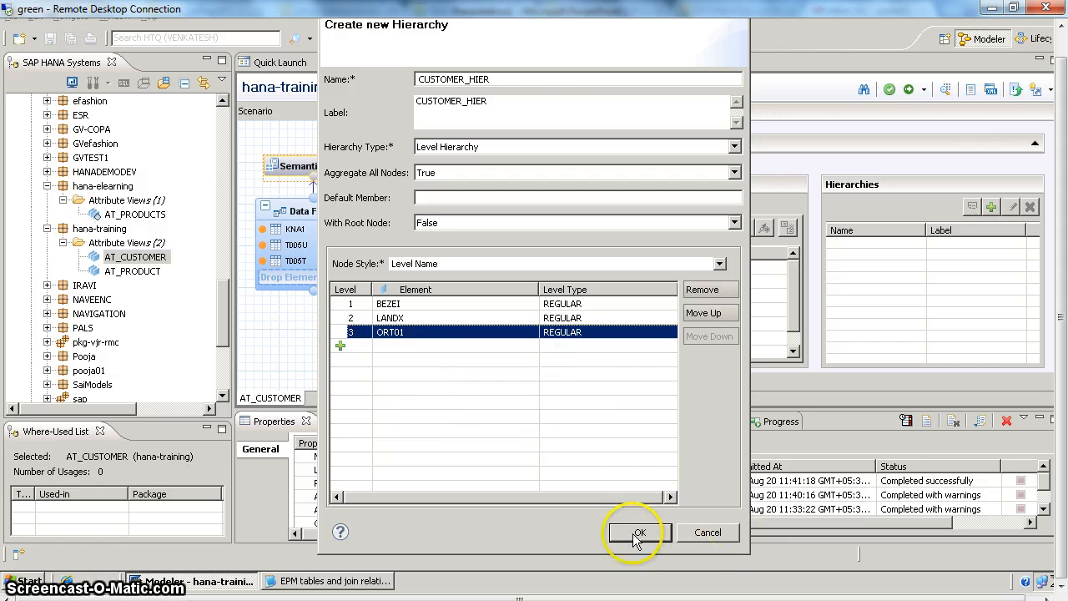
click(639, 533)
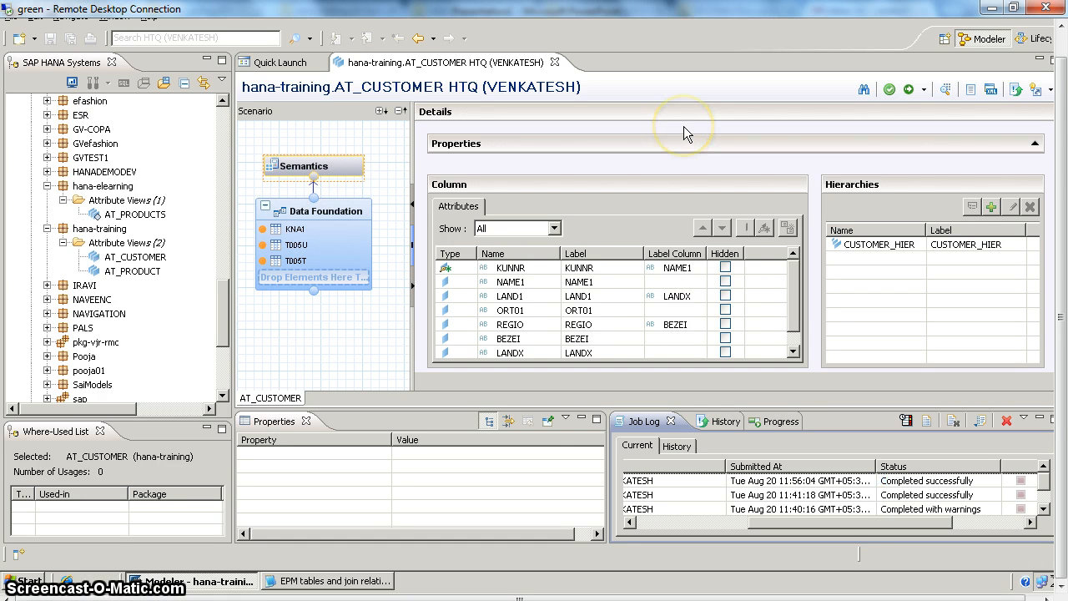
mouse_move(960, 84)
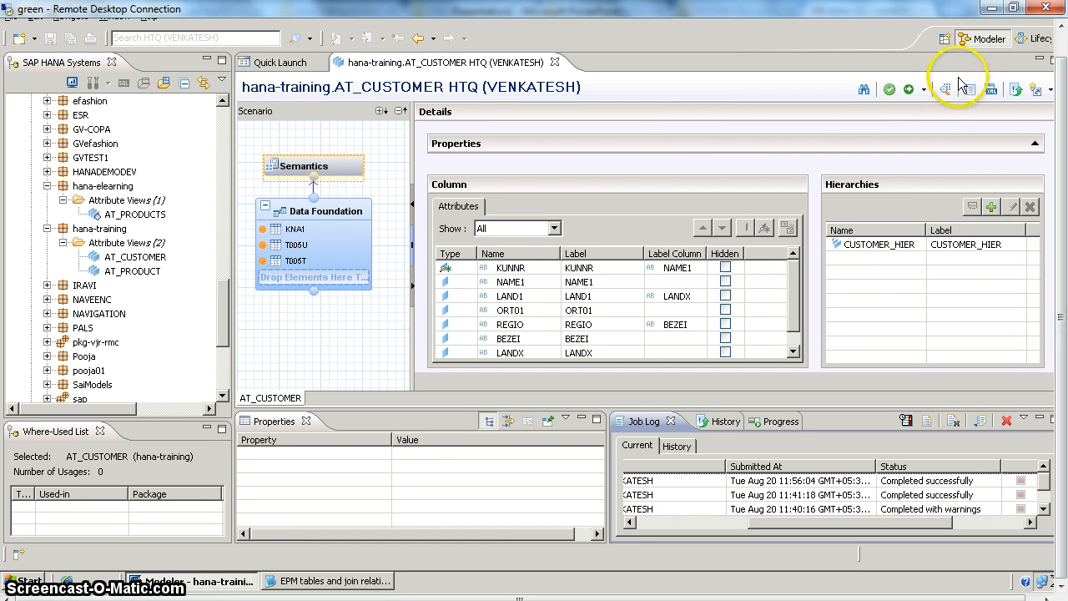
click(945, 90)
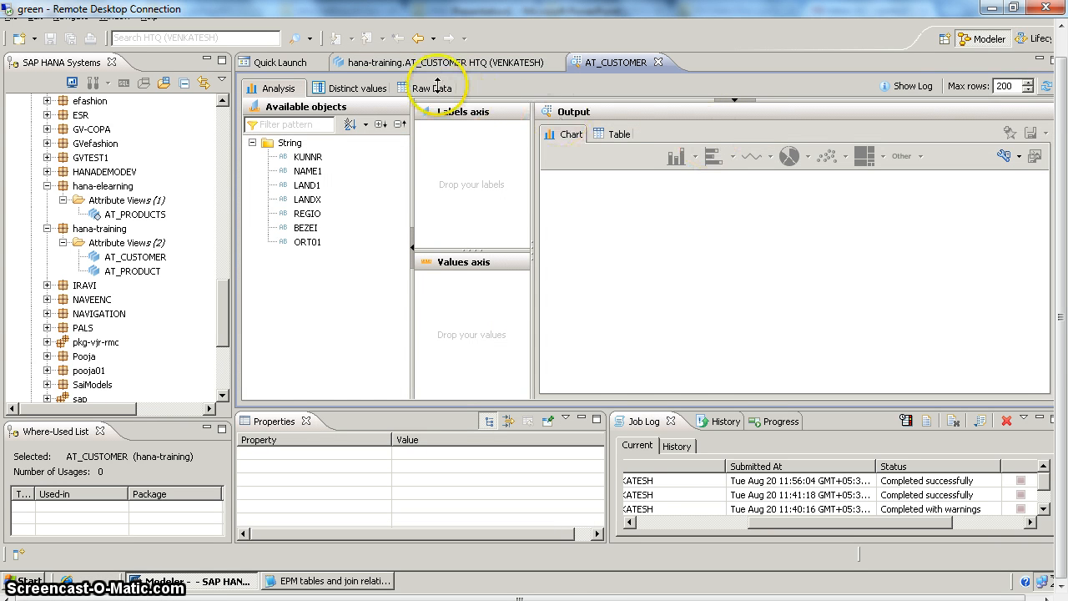
click(432, 87)
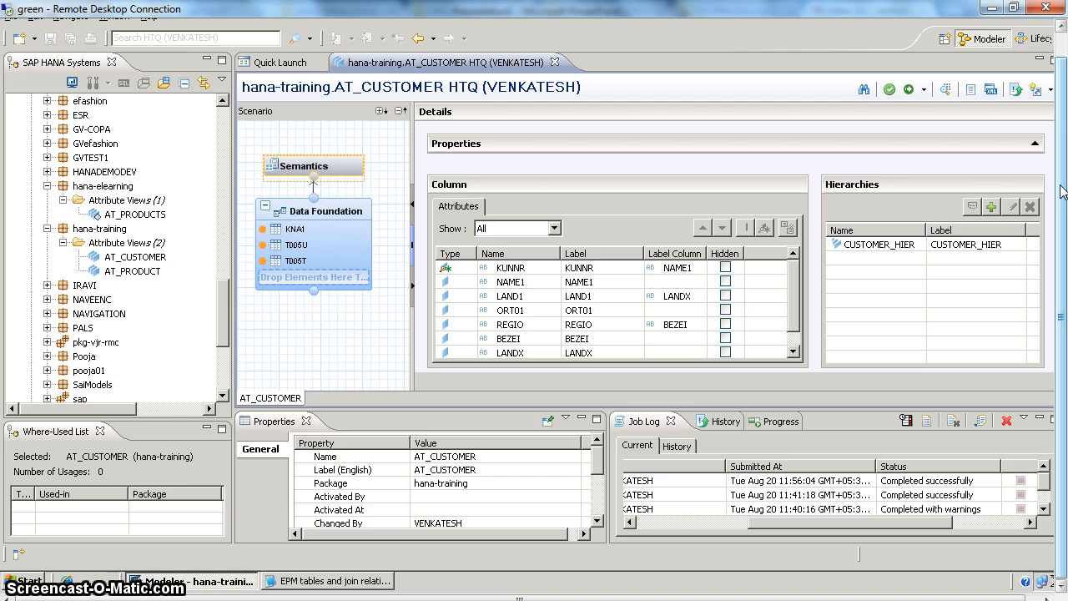
click(26, 580)
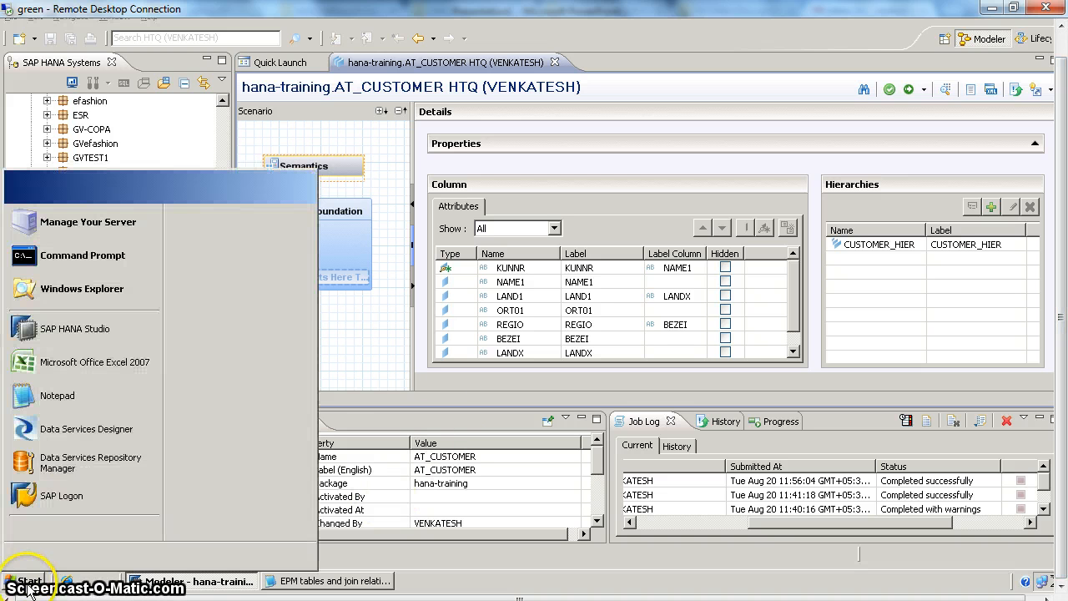
click(25, 581)
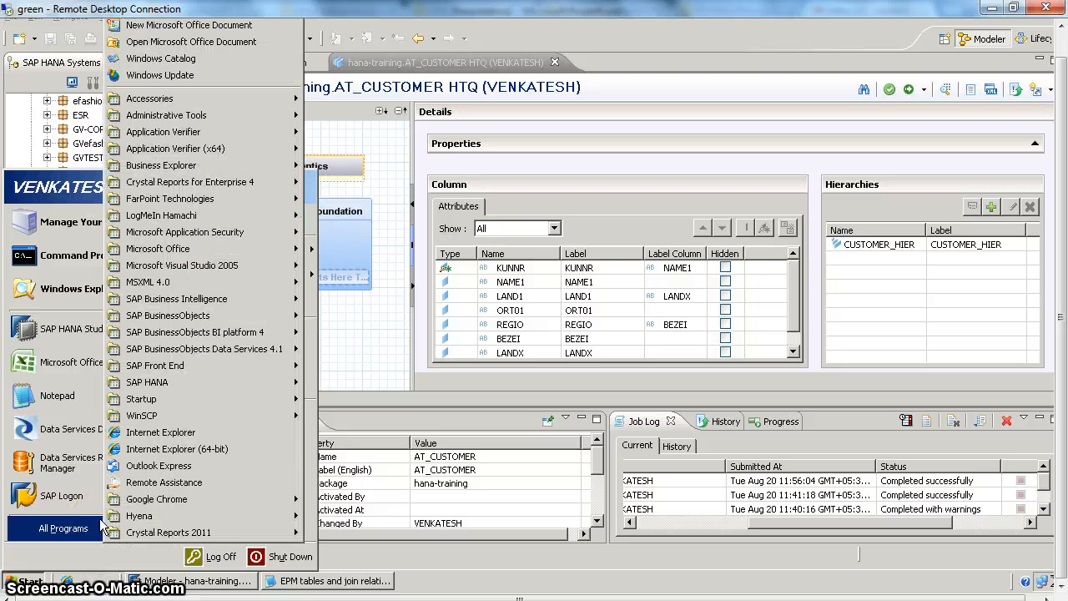
mouse_move(727, 130)
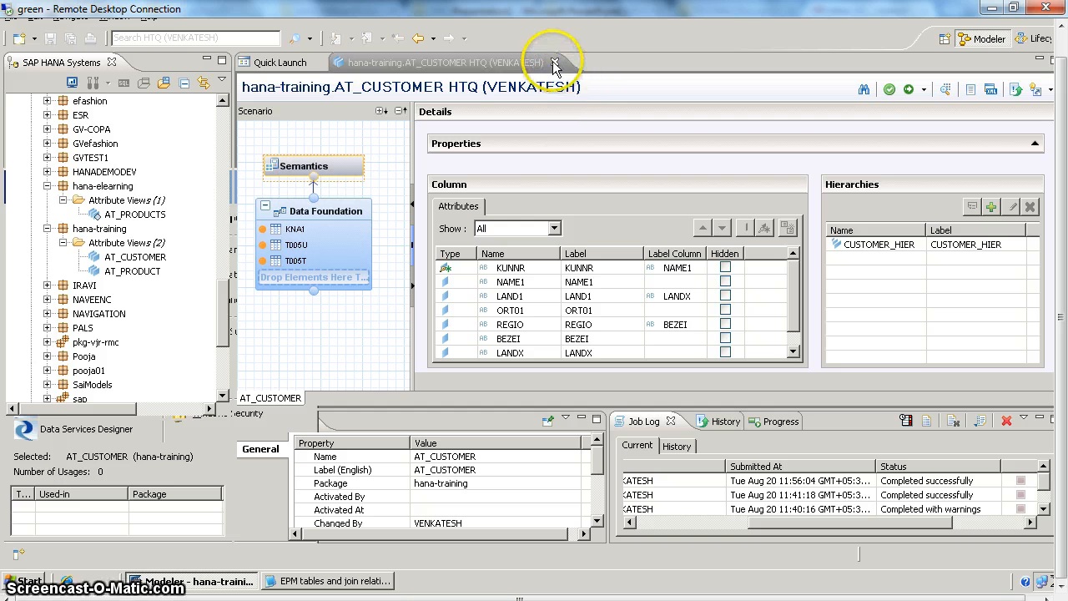
Close AT_CUSTOMER and open AT_PRODUCTS' data foundation joining Products and Texts
click(554, 61)
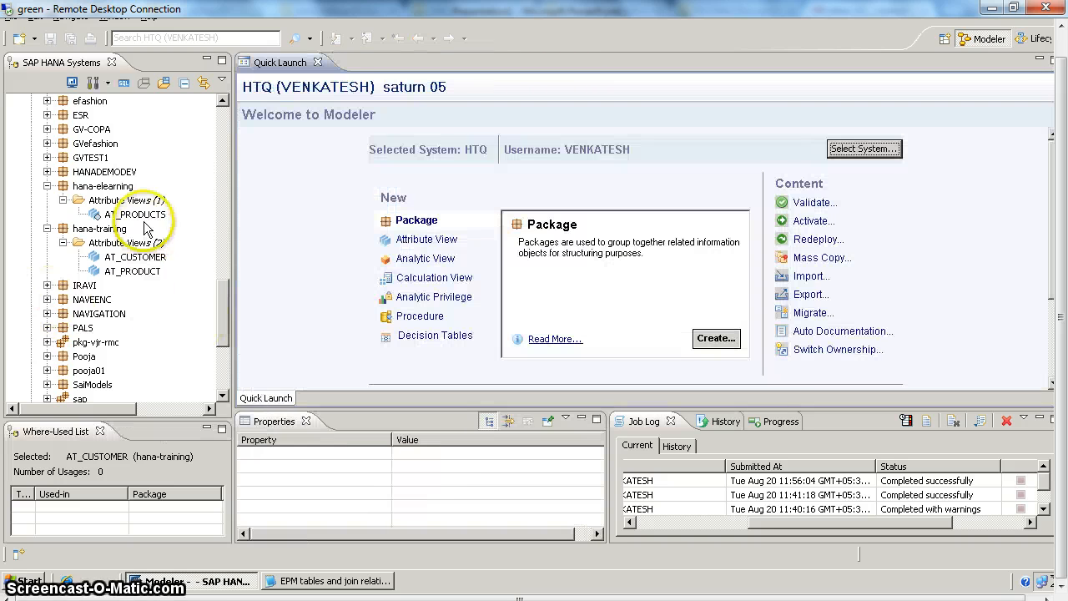
click(141, 213)
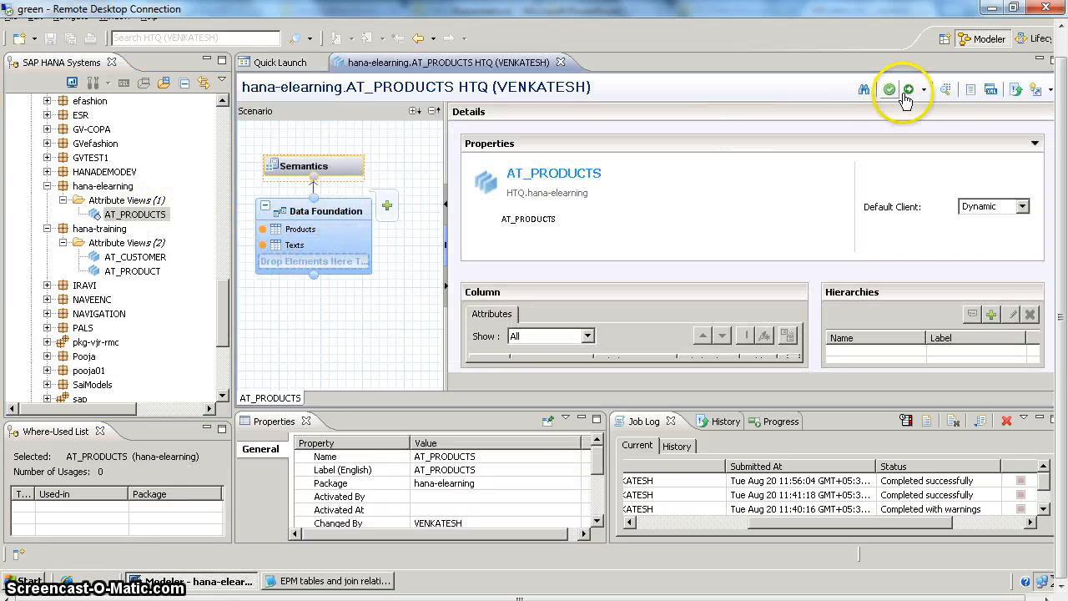
click(908, 90)
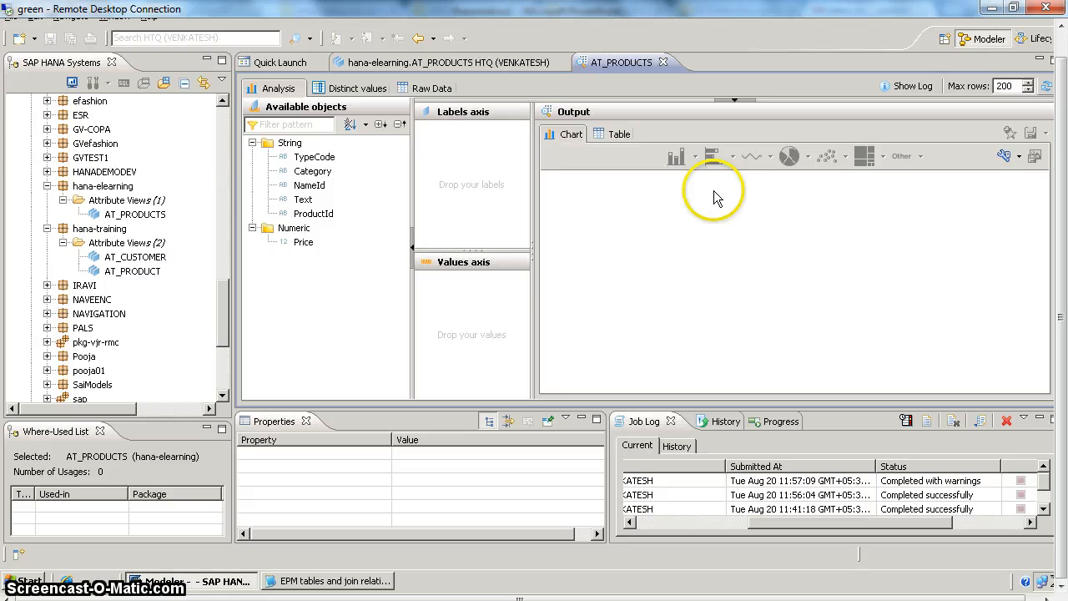
click(433, 87)
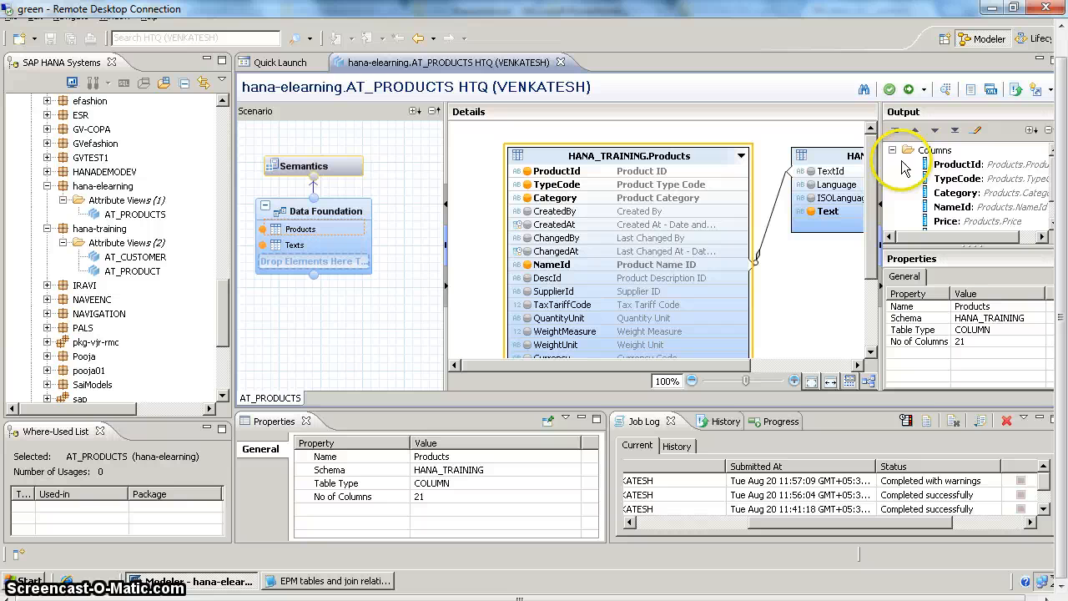
Begin a new calculated column PRODUCT_ID_NAME, VARCHAR length 100
click(893, 150)
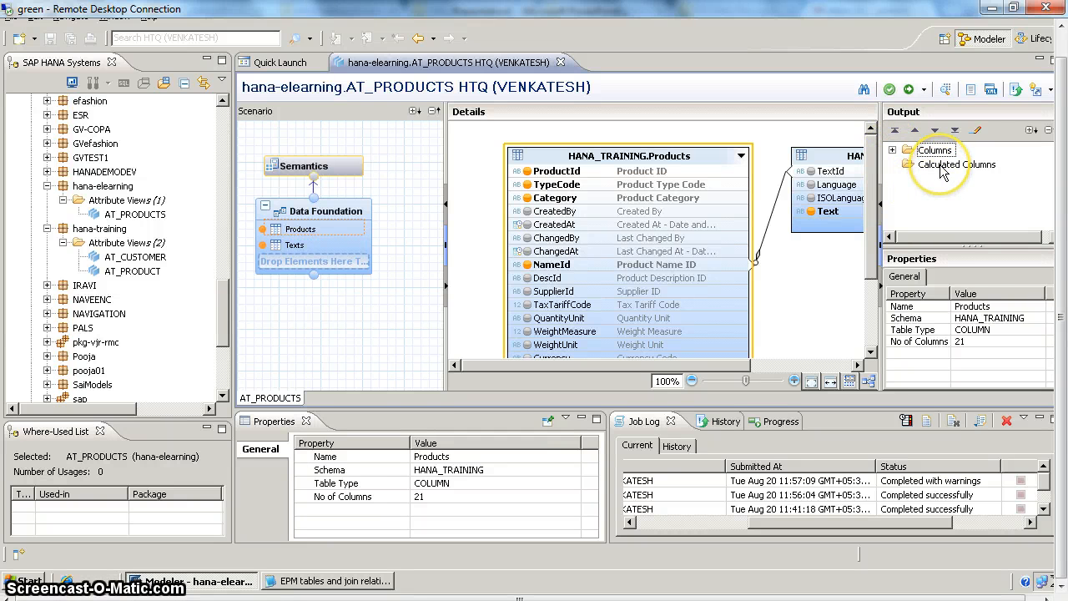
right_click(958, 166)
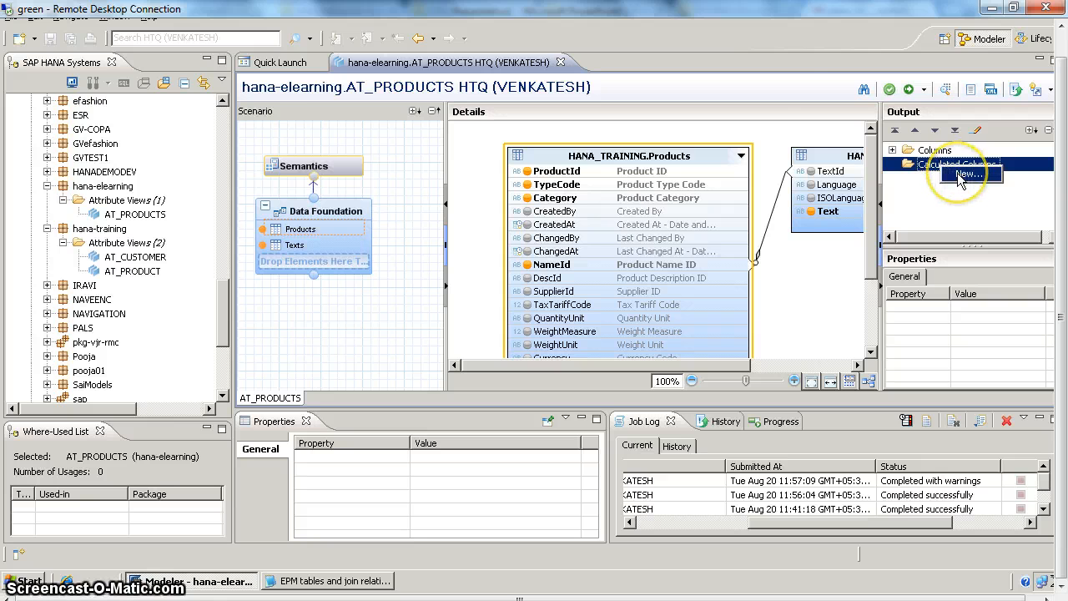
click(964, 173)
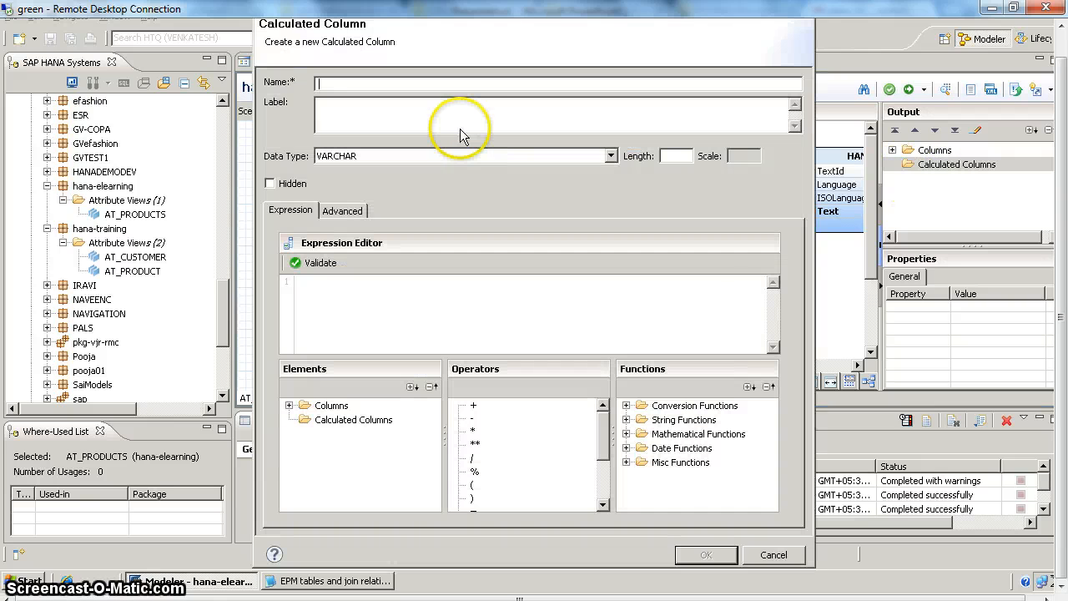
text(PRODUCT_ID_NAME)
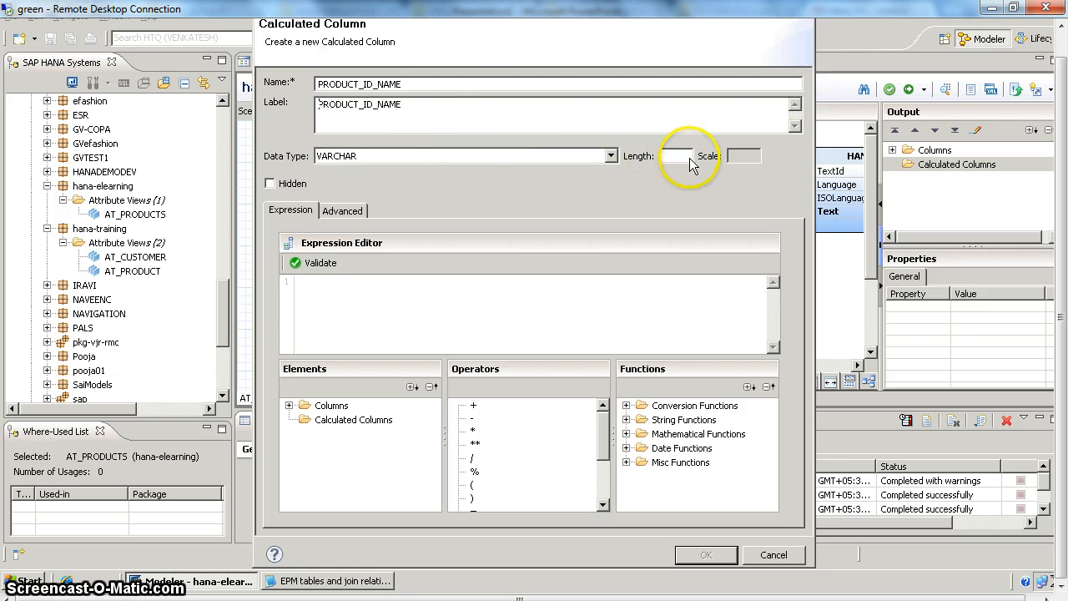
text(100)
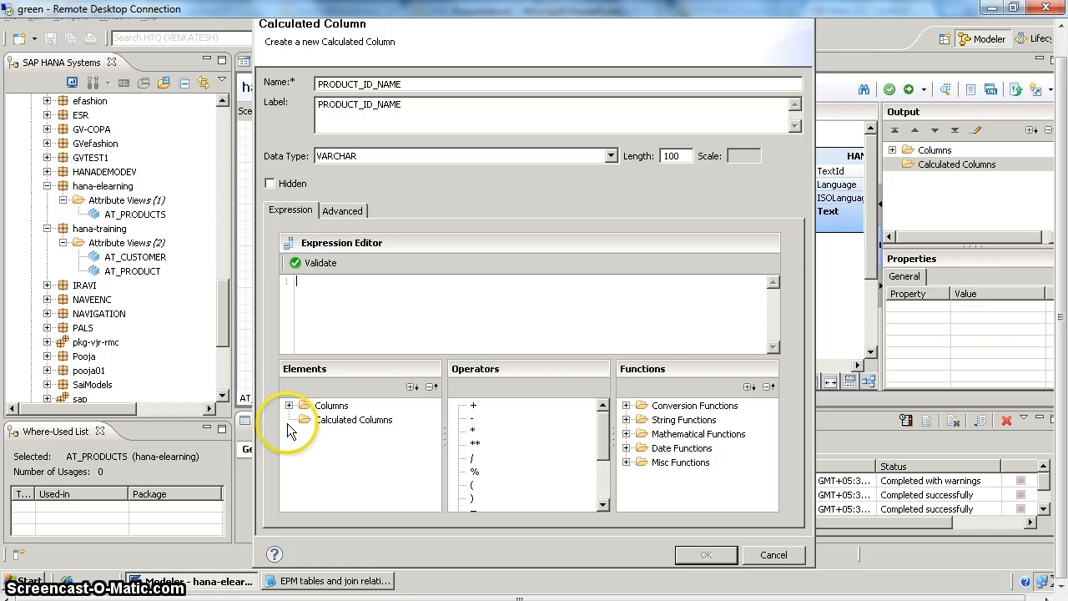
Build the expression "ProductId" + '-' + "Text" and validate it
click(290, 405)
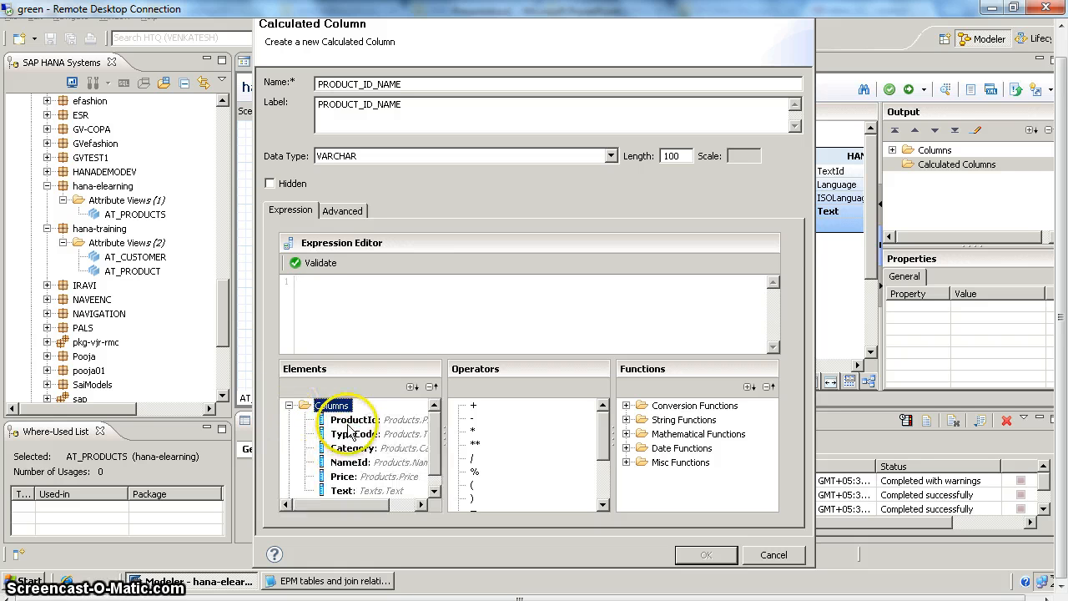
double_click(354, 418)
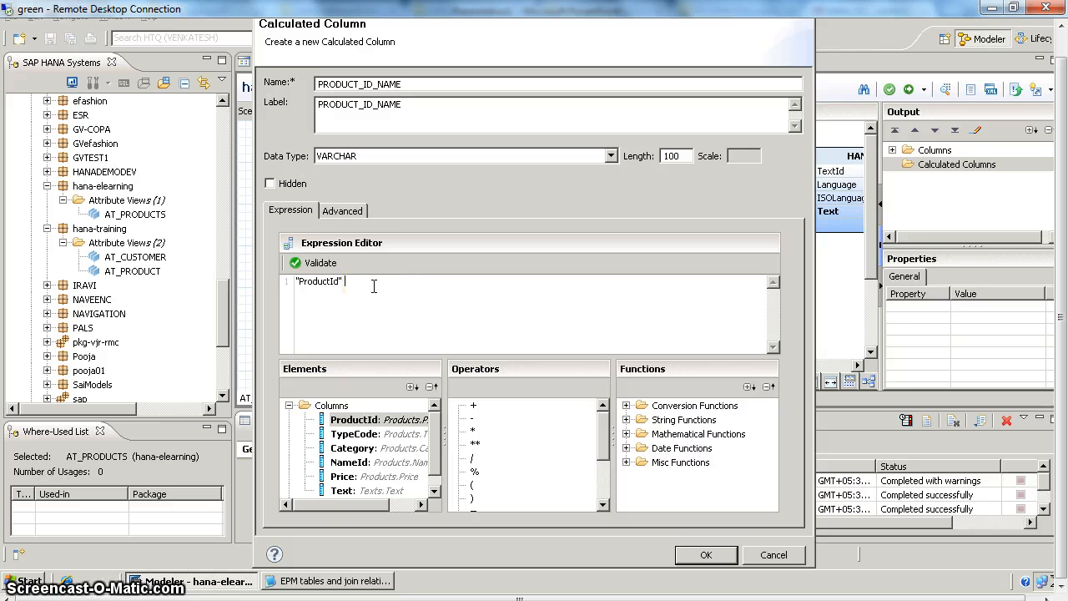
text(+ '-' +)
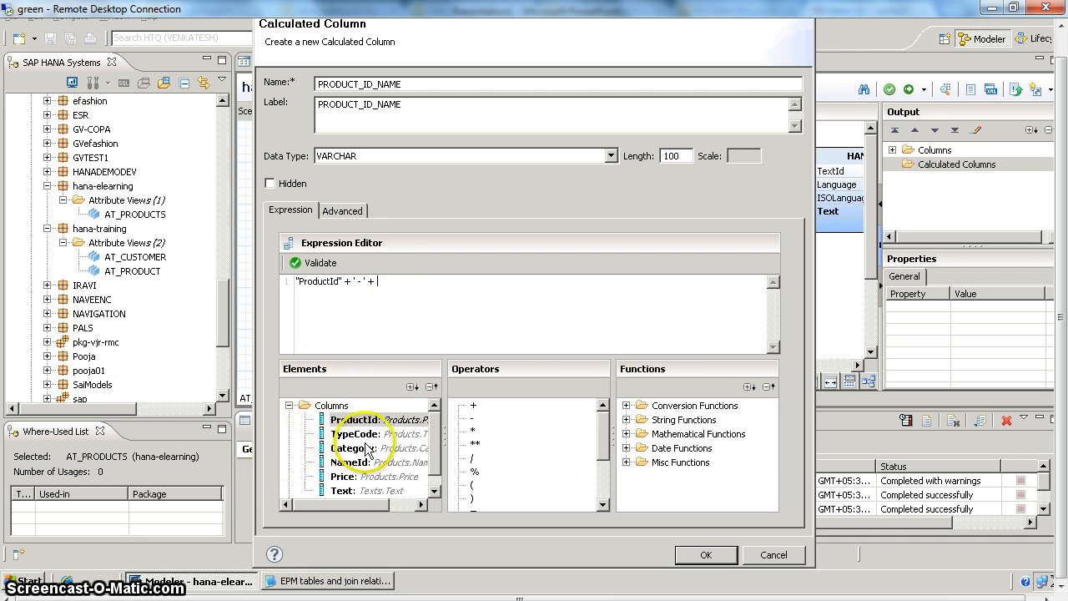
double_click(342, 490)
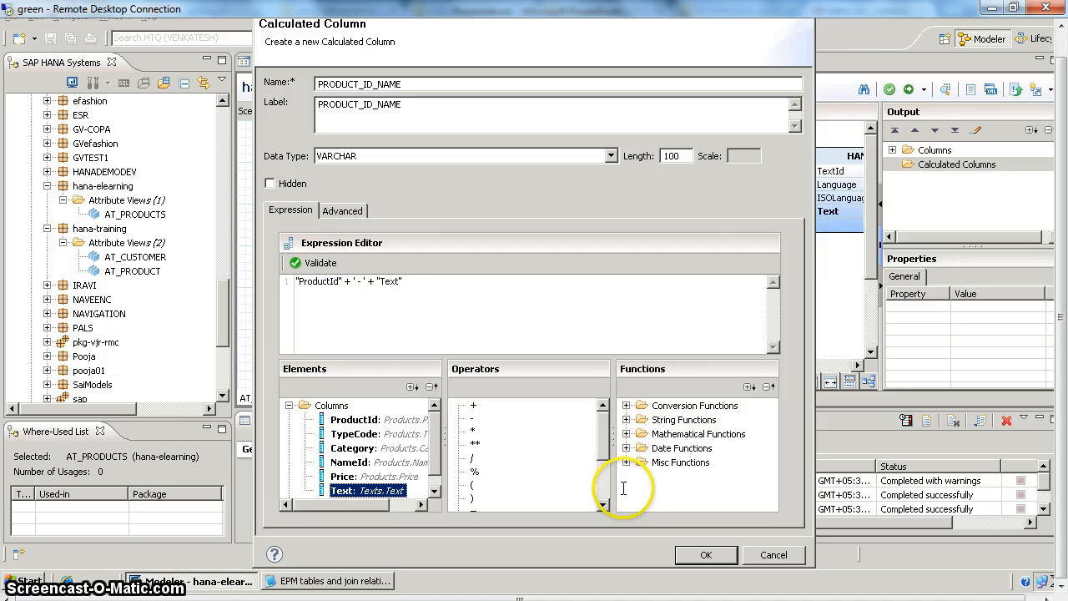
click(317, 264)
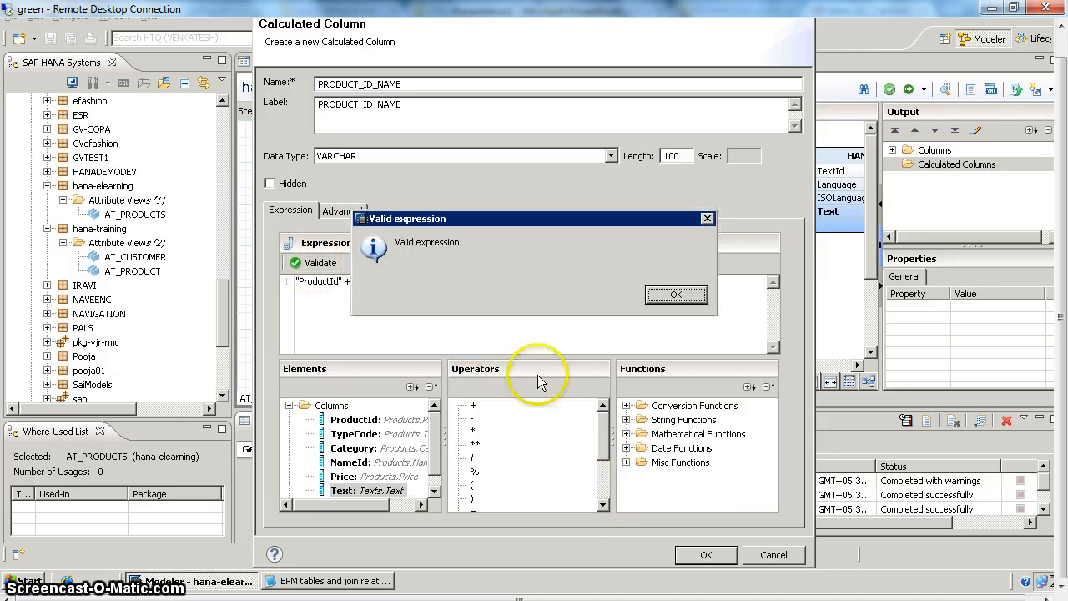
click(676, 293)
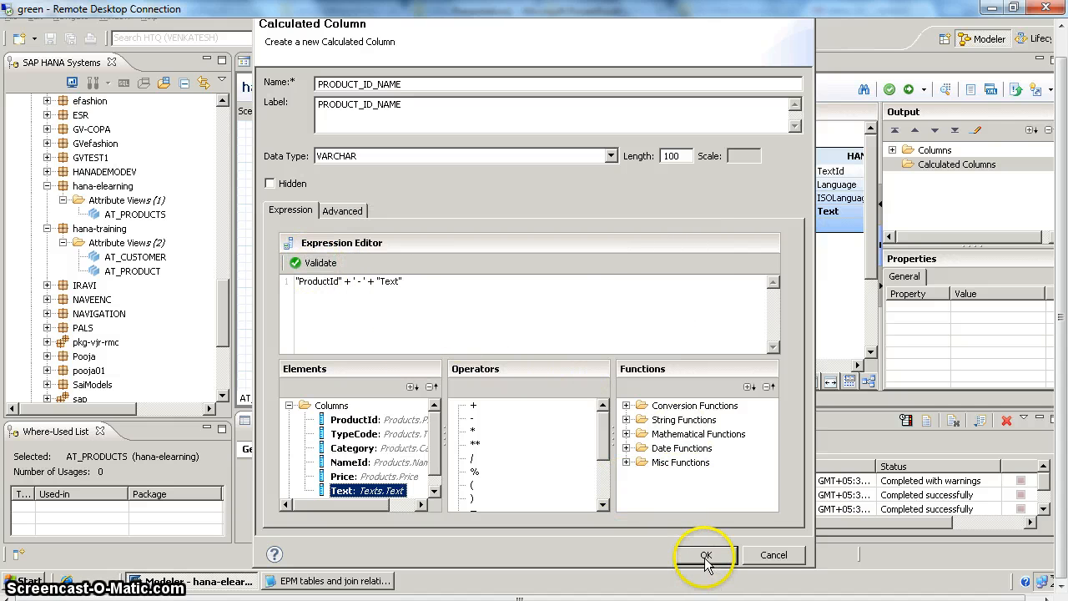
Create PRODUCT_ID_NAME and save and activate AT_PRODUCTS
click(704, 554)
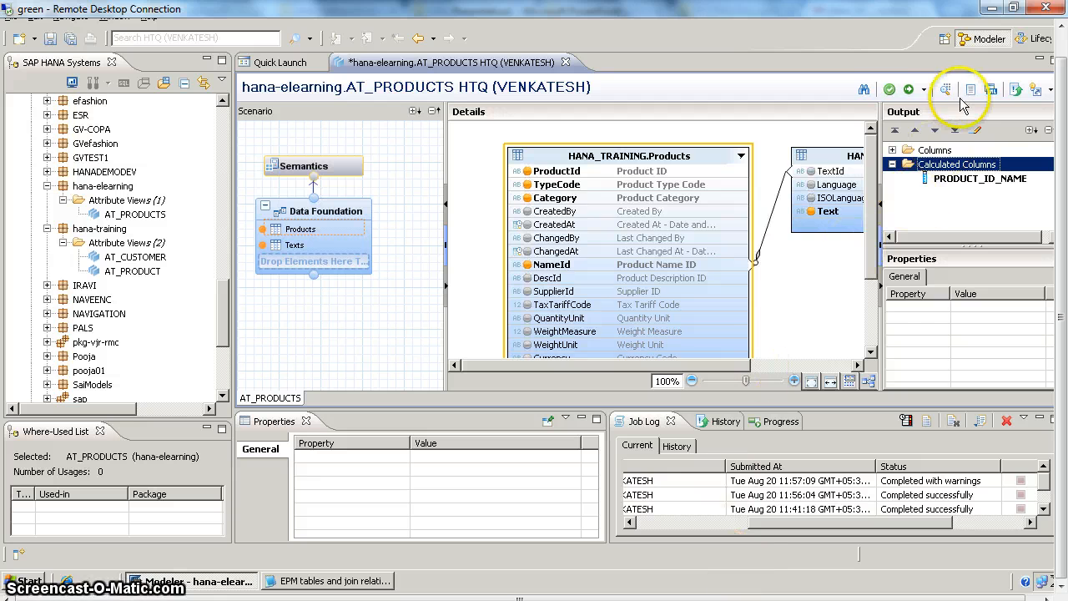
click(888, 90)
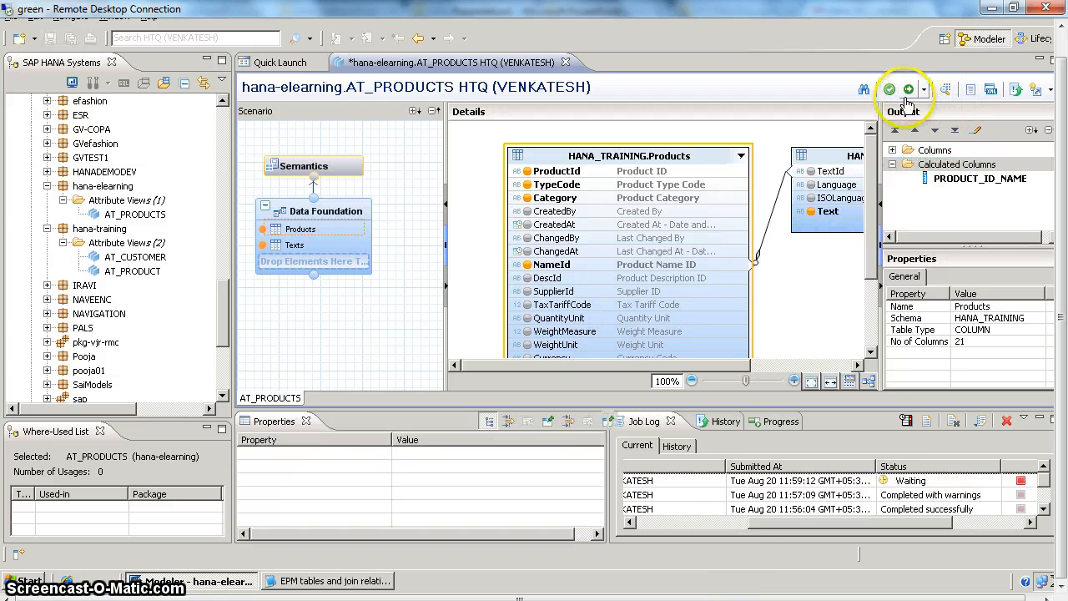
click(888, 91)
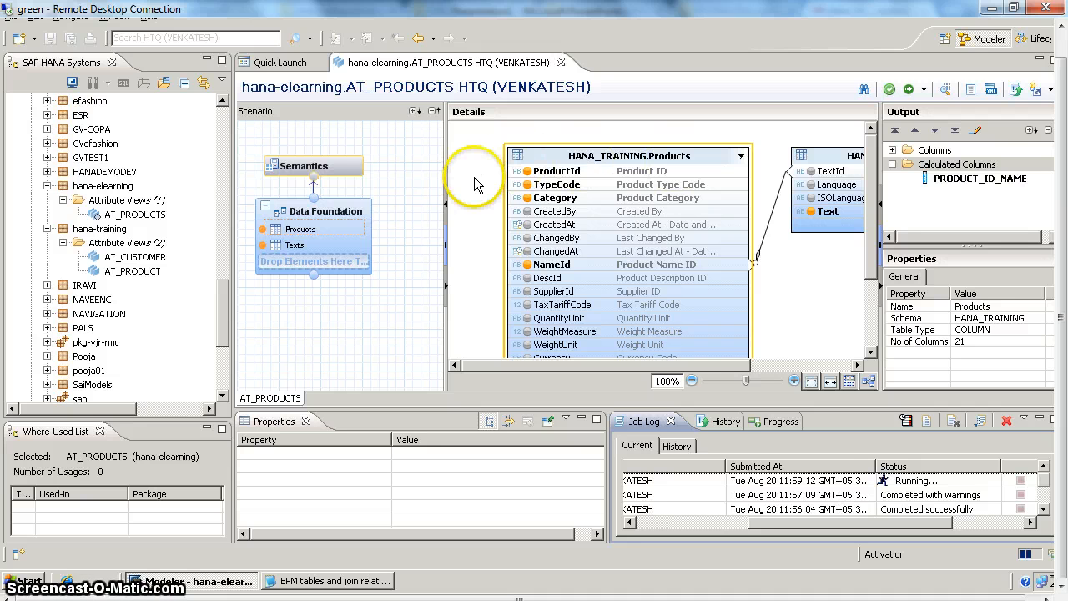
mouse_move(892, 477)
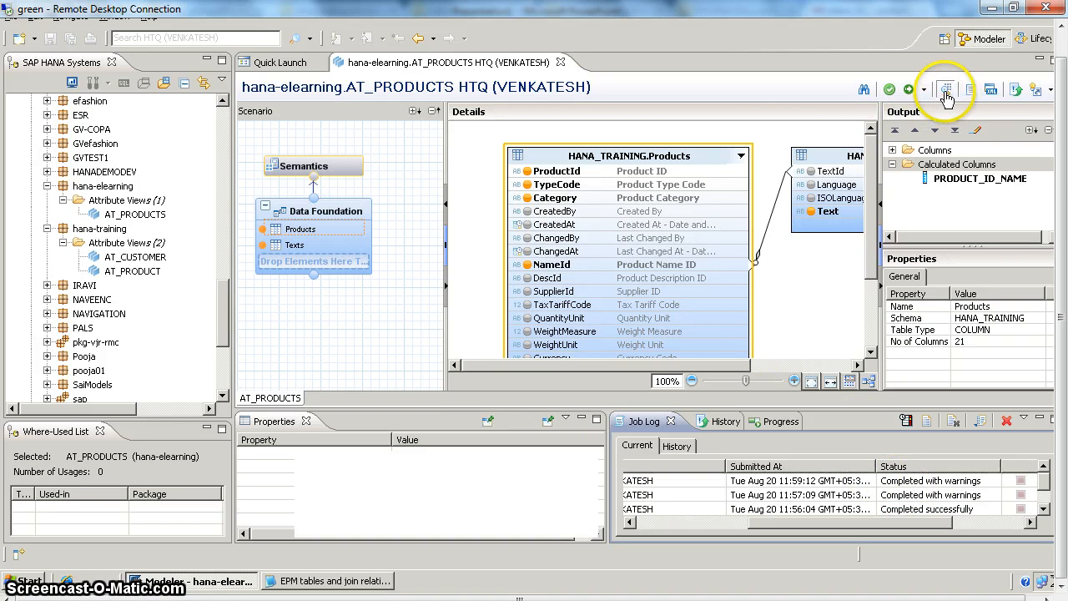
Preview AT_PRODUCTS raw data rows with the new PRODUCT_ID_NAME column
click(967, 90)
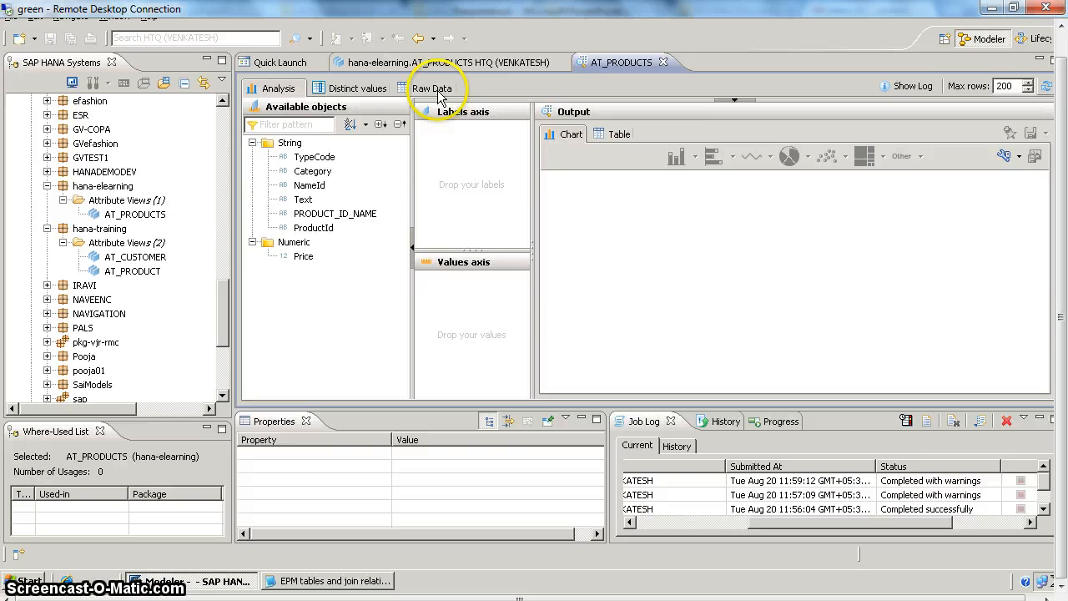
click(431, 87)
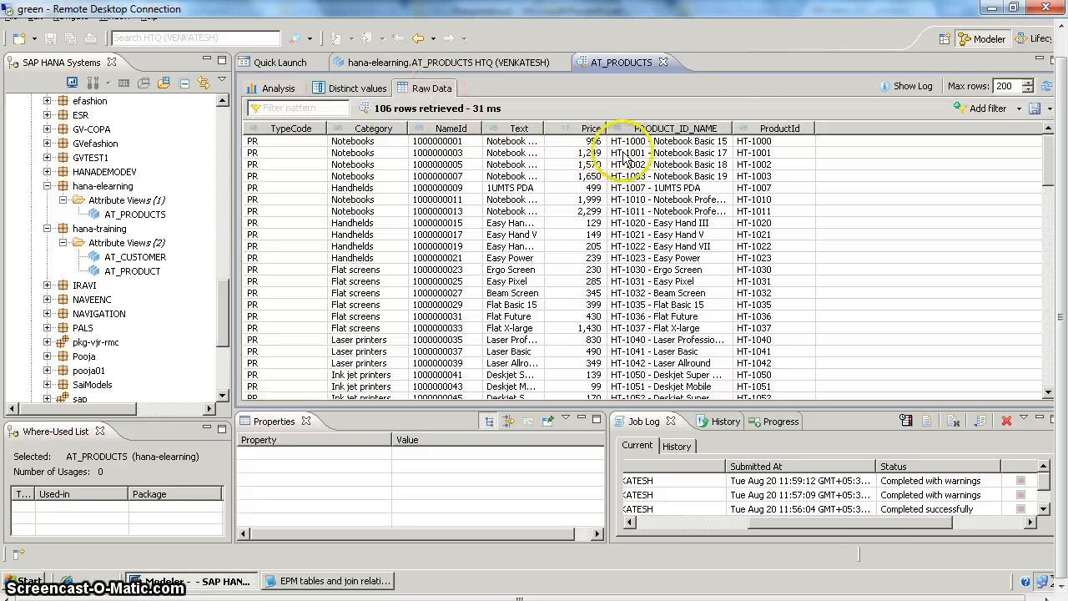